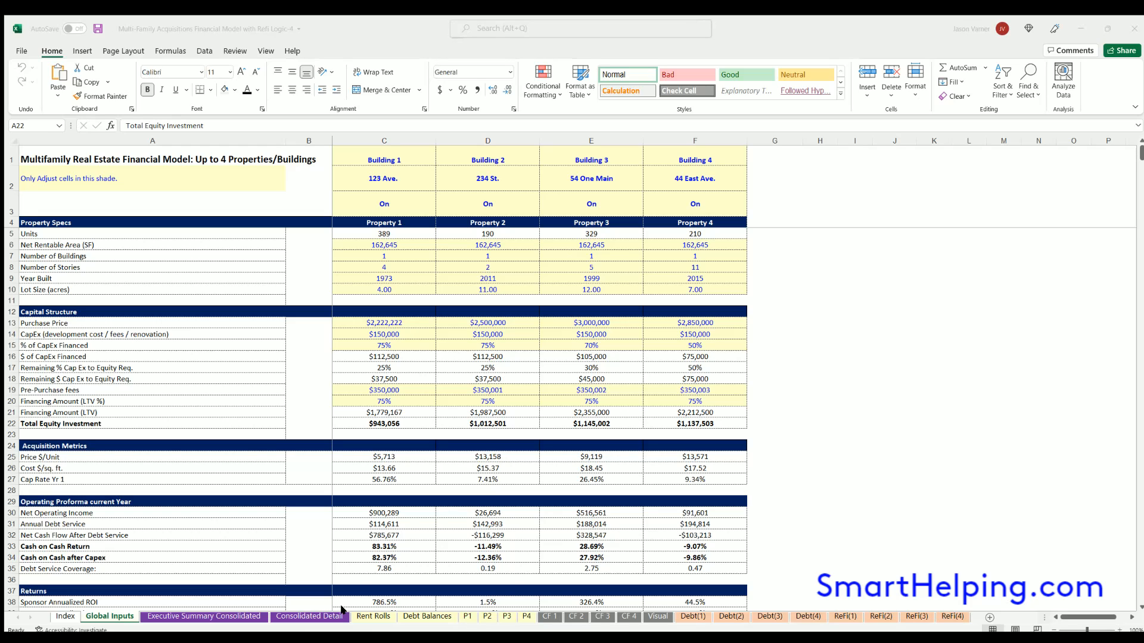
Review the Total Equity Investment label, Building 1's LP discount rate and the GP NPV result label
{"action": "left_click", "coordinate": [151, 424]}
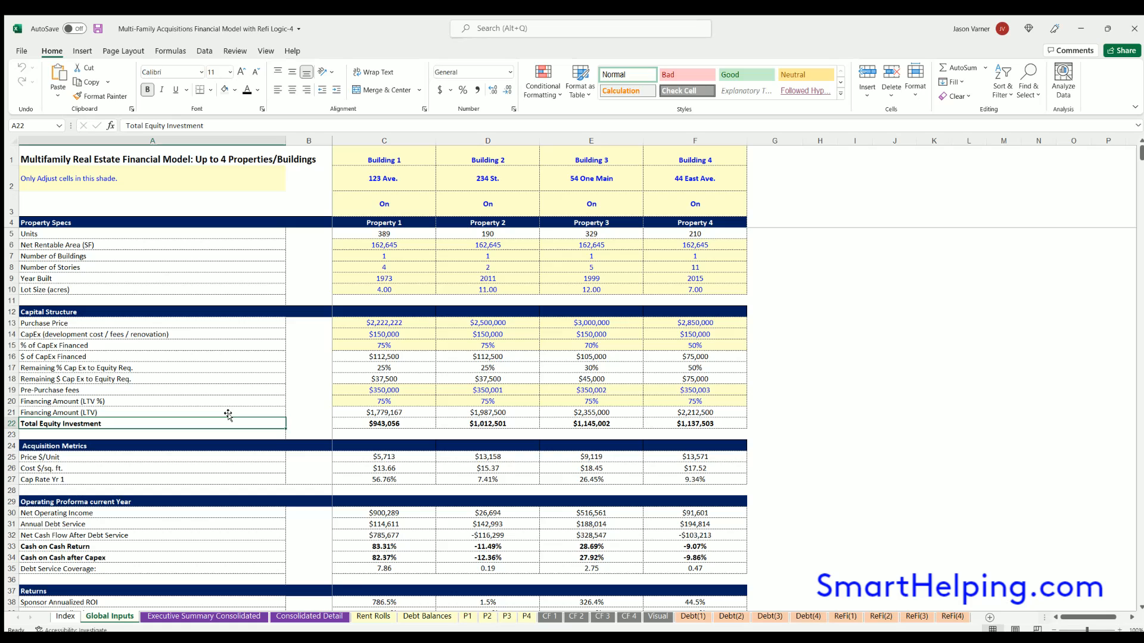
{"action": "mouse_move", "coordinate": [218, 428]}
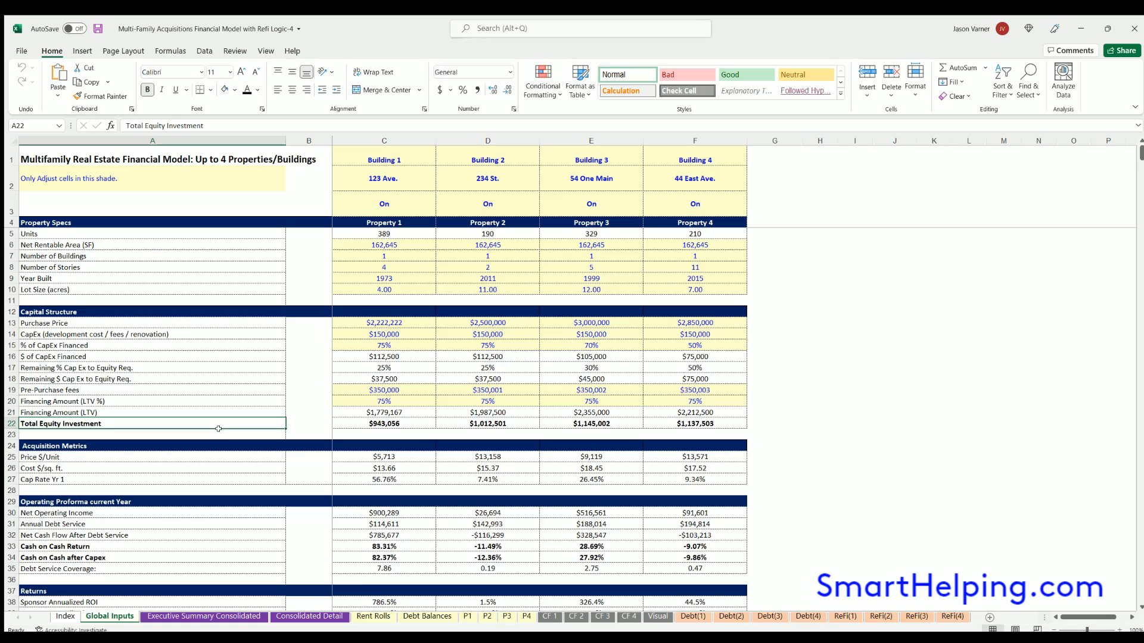
{"action": "mouse_move", "coordinate": [228, 431]}
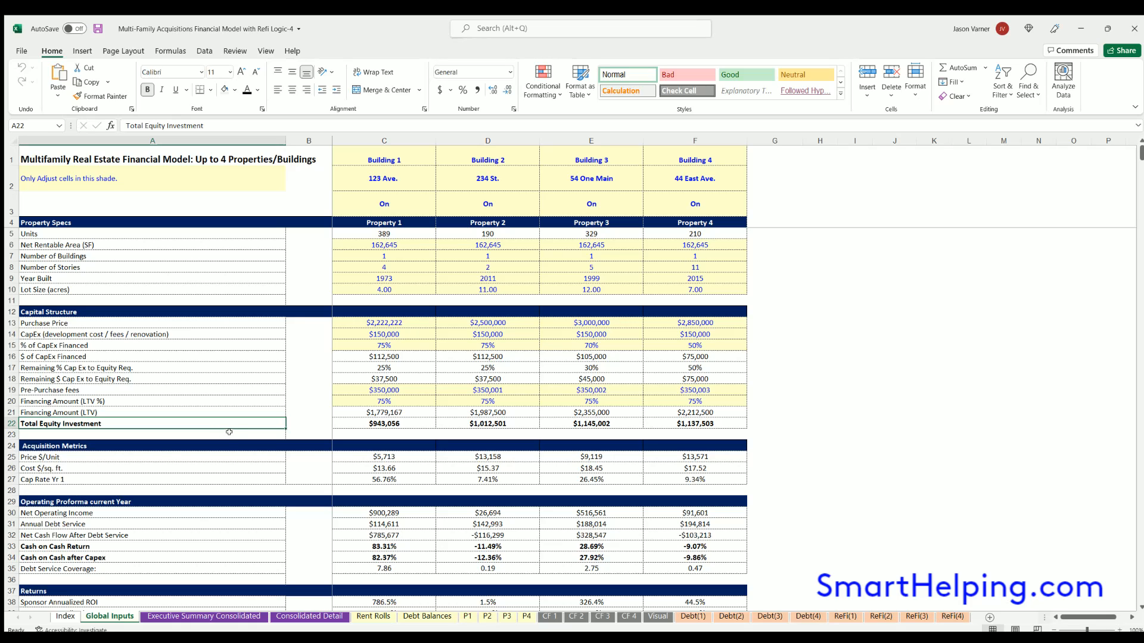
{"action": "mouse_move", "coordinate": [281, 361]}
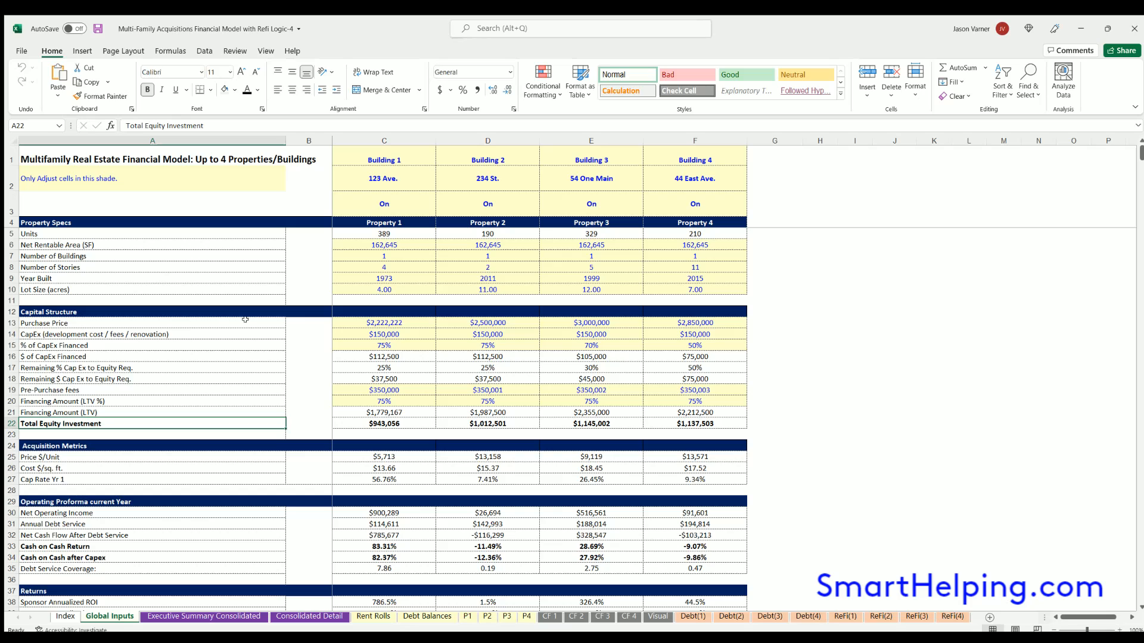
{"action": "mouse_move", "coordinate": [200, 485]}
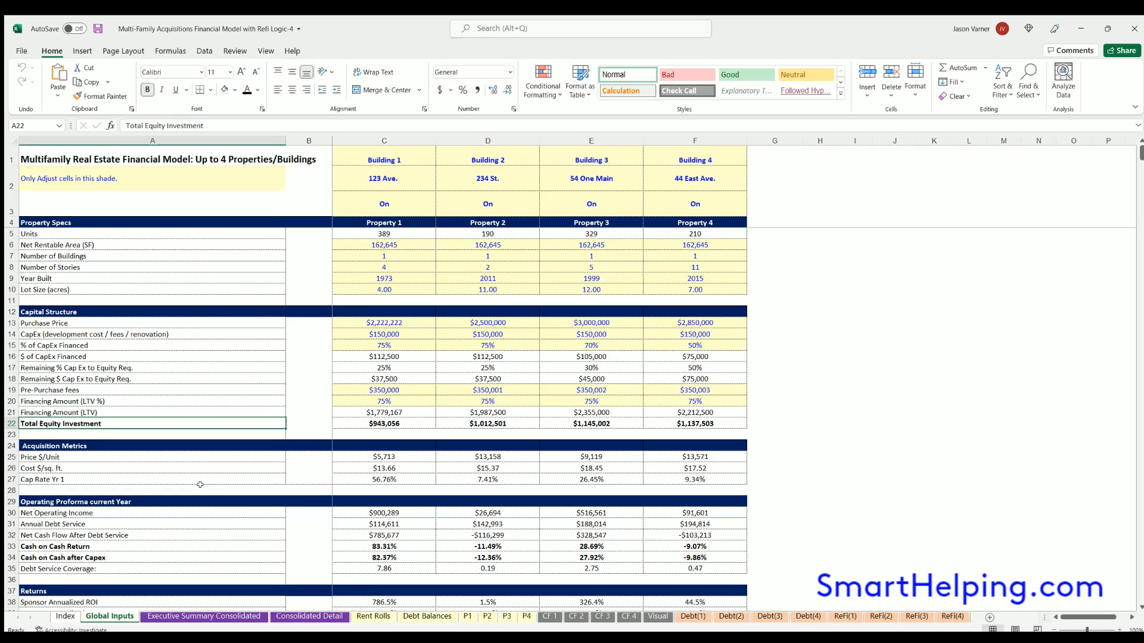
{"action": "mouse_move", "coordinate": [174, 387]}
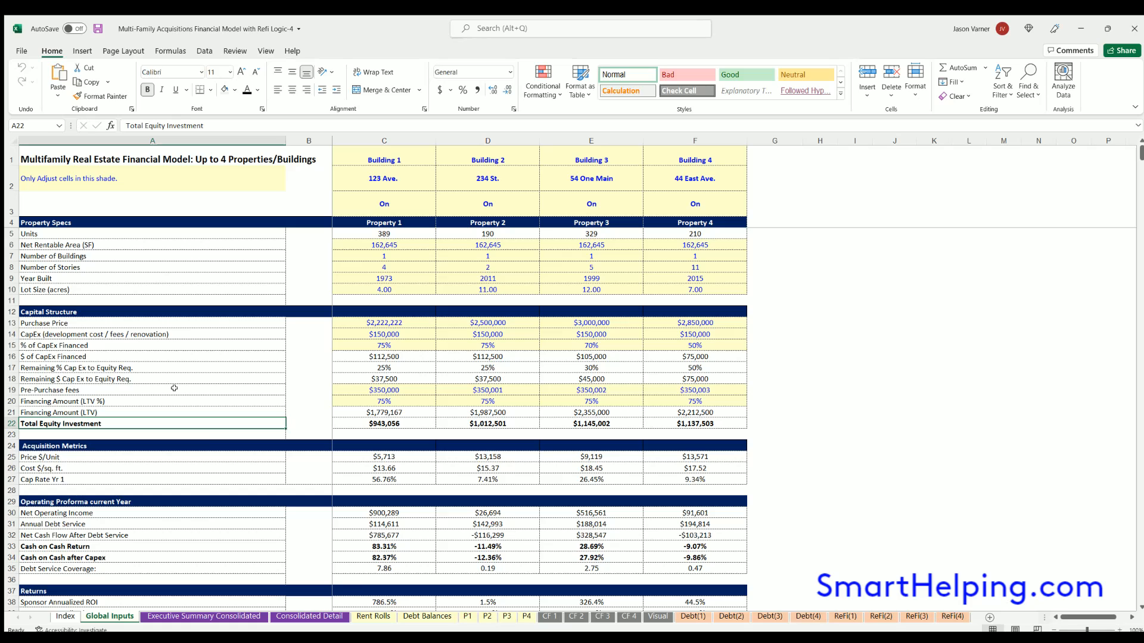
{"action": "mouse_move", "coordinate": [202, 411]}
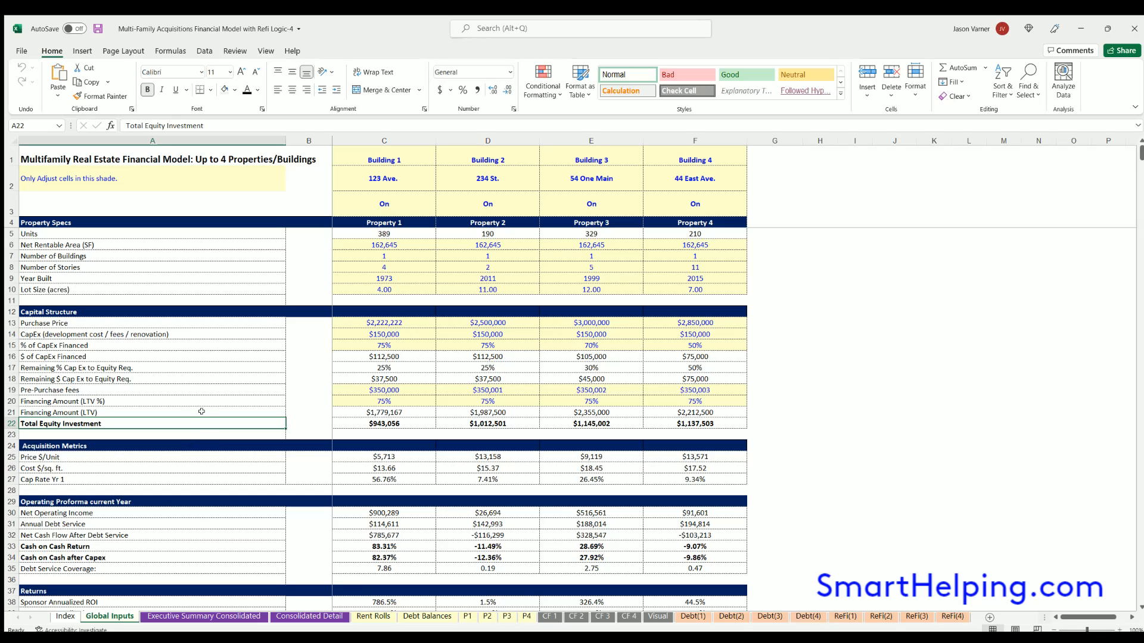
{"action": "mouse_move", "coordinate": [60, 157]}
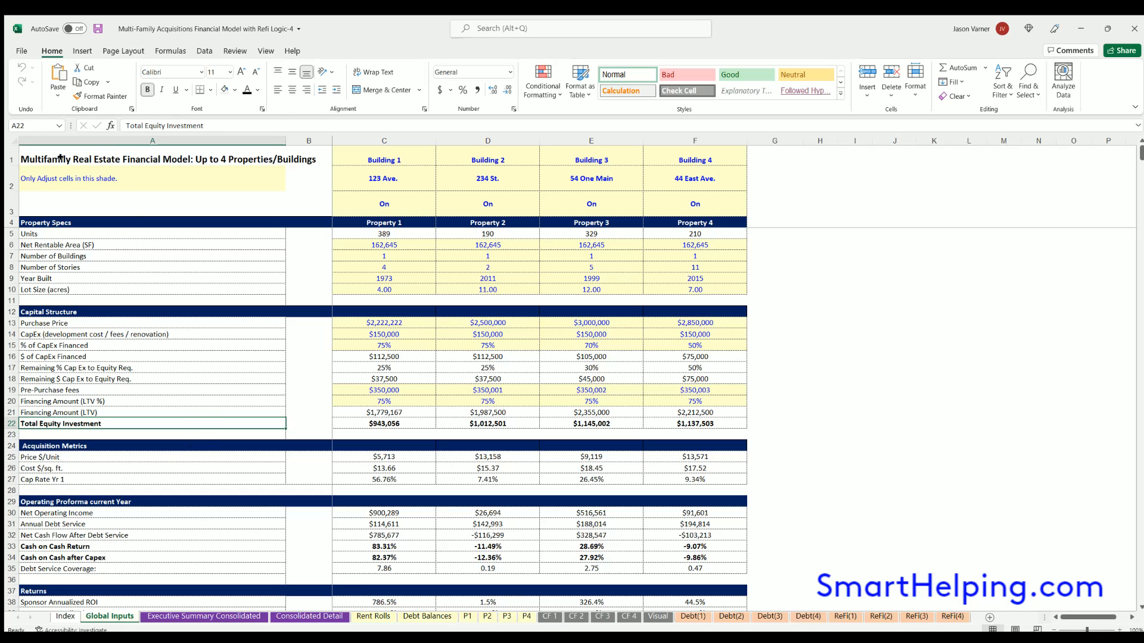
{"action": "left_click", "coordinate": [151, 158]}
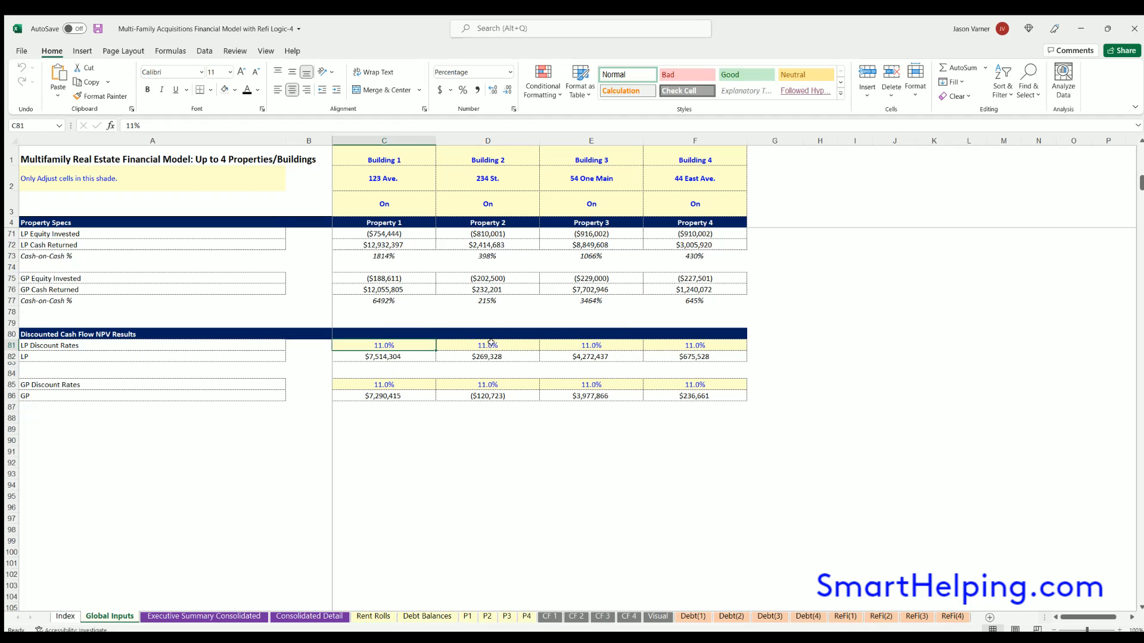
{"action": "left_click", "coordinate": [382, 357]}
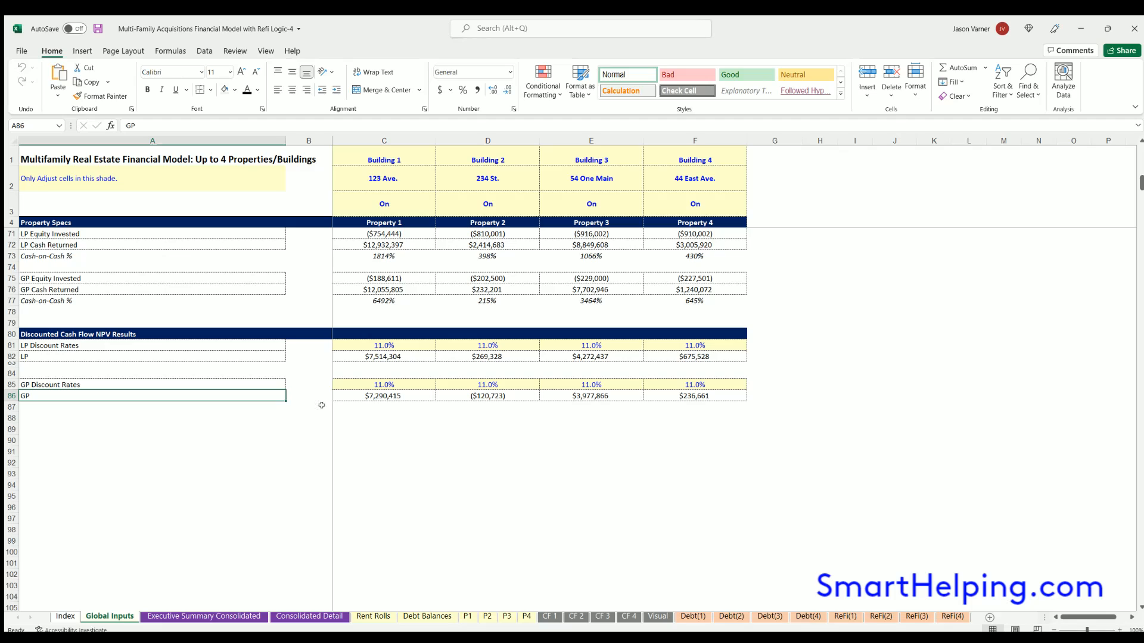
{"action": "scroll", "scroll_direction": "up", "scroll_amount": 3}
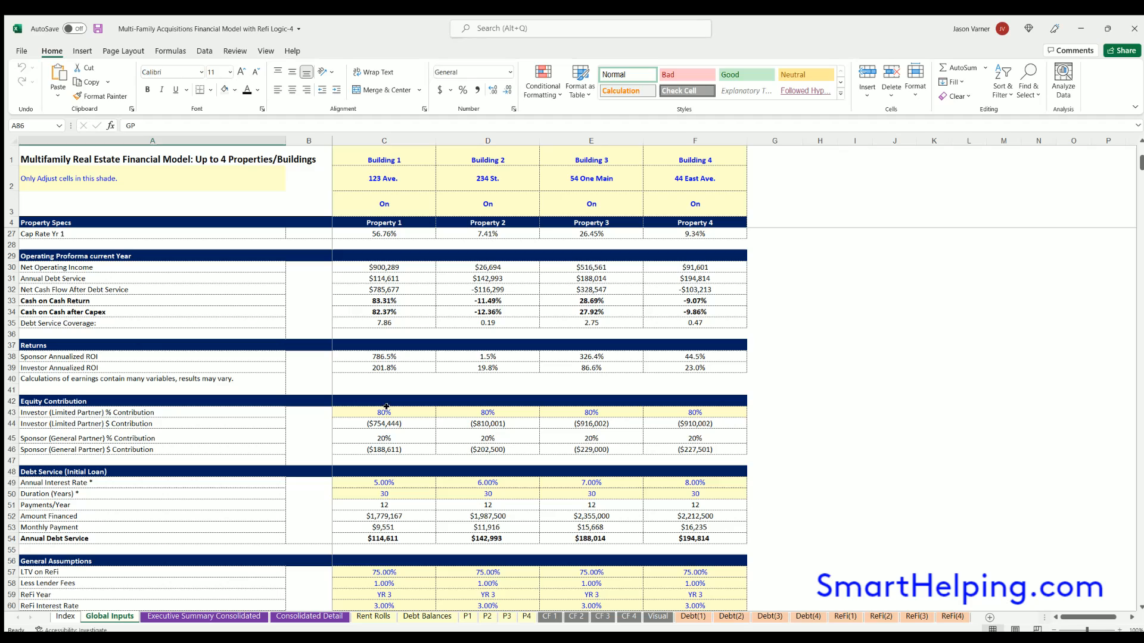
Check the investor percentage contributions for Buildings 1 and 4, then select the whole NPV results block A81:F86
{"action": "left_click", "coordinate": [384, 413]}
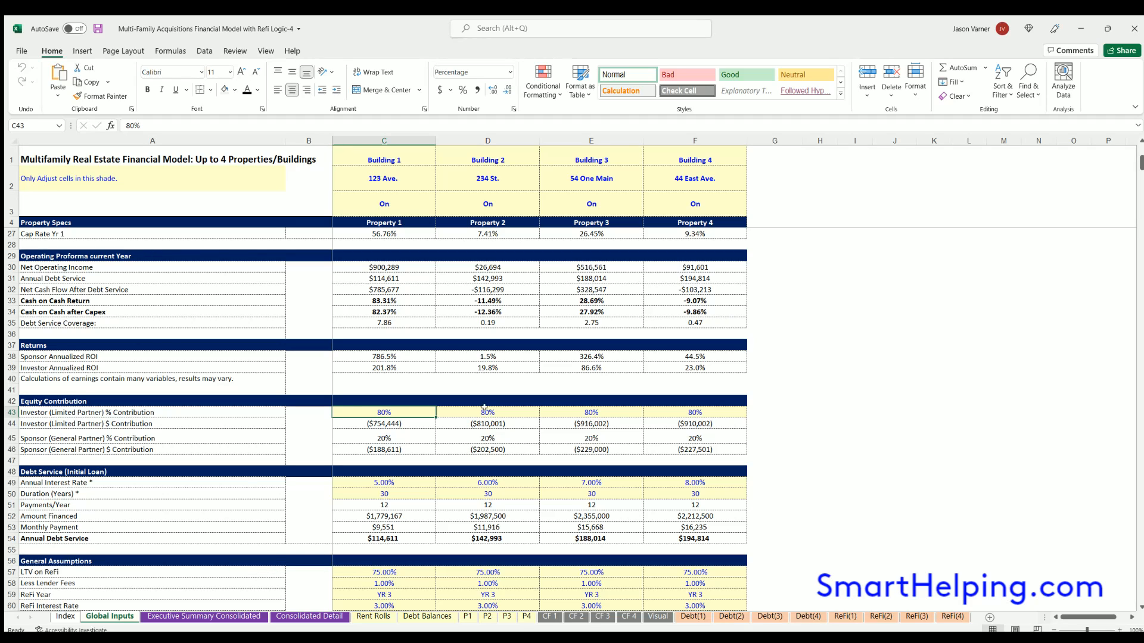
{"action": "left_click", "coordinate": [695, 437]}
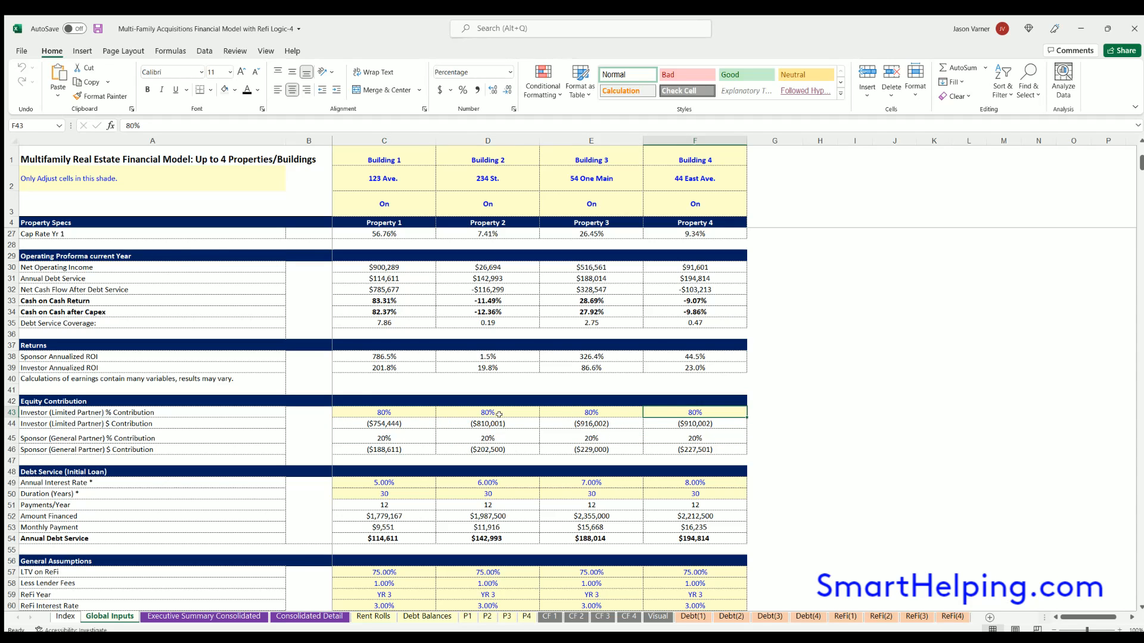
{"action": "scroll", "scroll_direction": "down", "scroll_amount": 3}
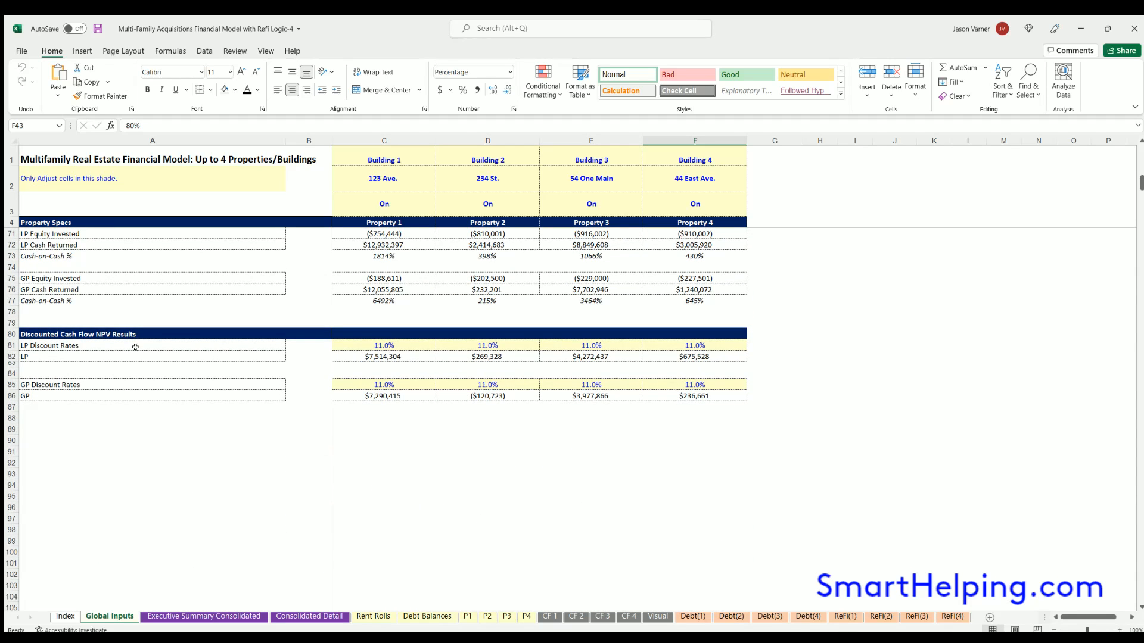
{"action": "left_click", "coordinate": [152, 346]}
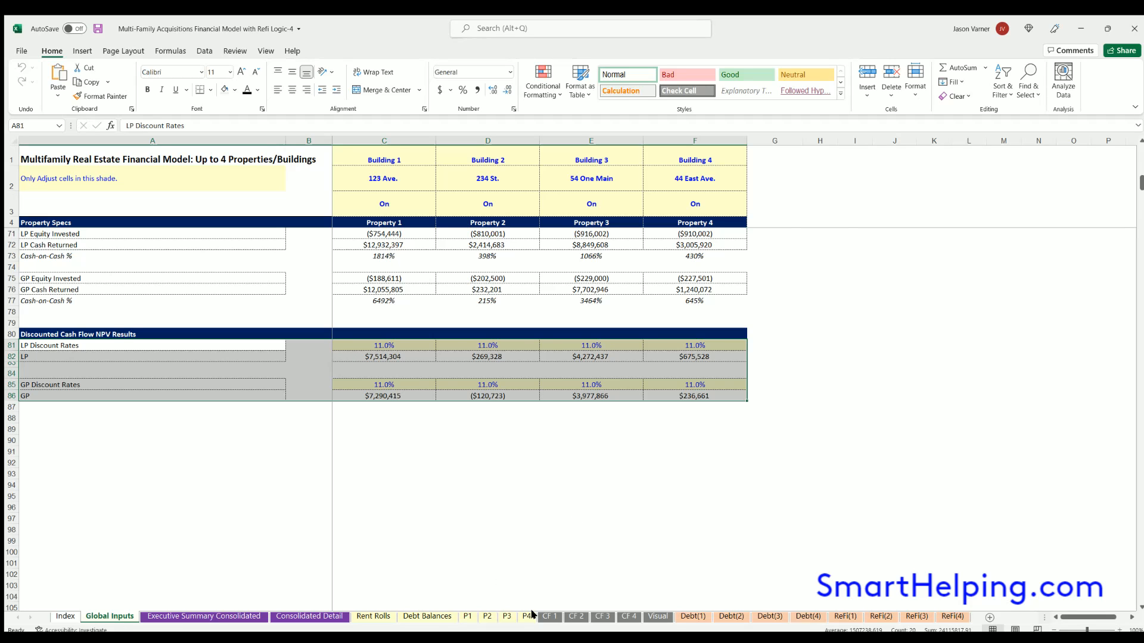
On the Building 1 cash flow sheet, inspect the linked LP discount rate and the Year 1 and Year 8 discounted LP cash flows
{"action": "left_click", "coordinate": [549, 616]}
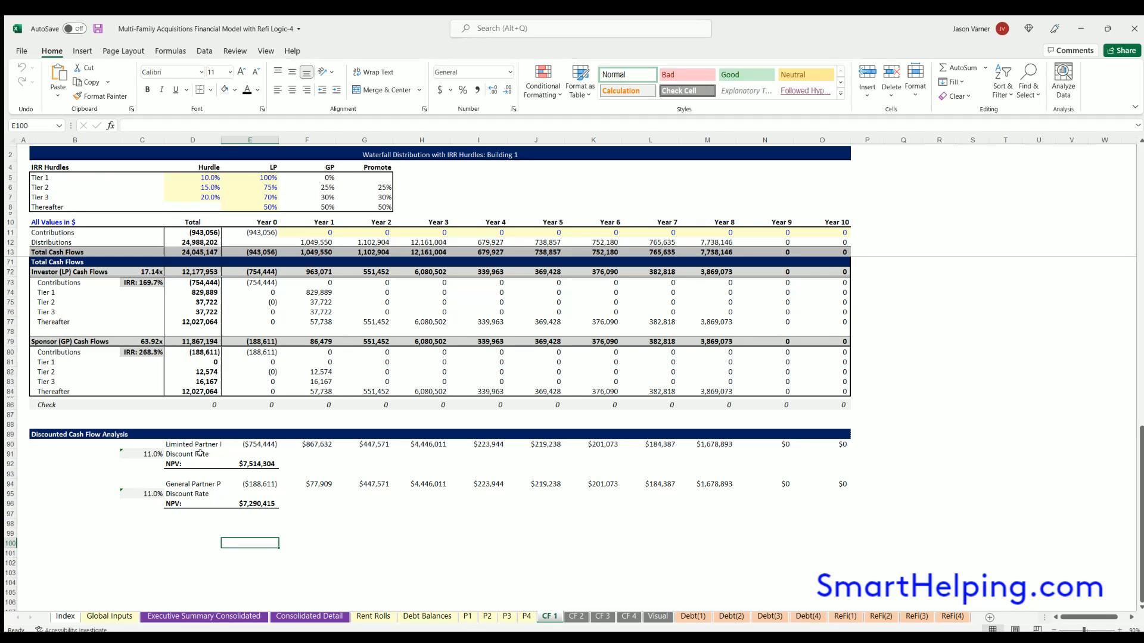
{"action": "left_click", "coordinate": [142, 452]}
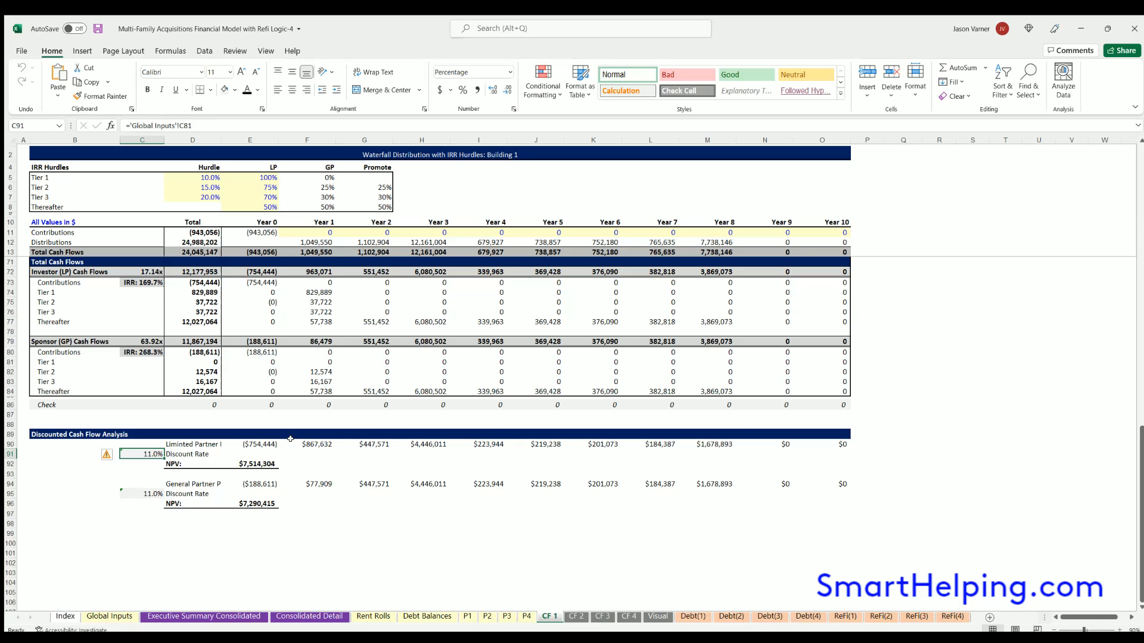
{"action": "left_click", "coordinate": [421, 445]}
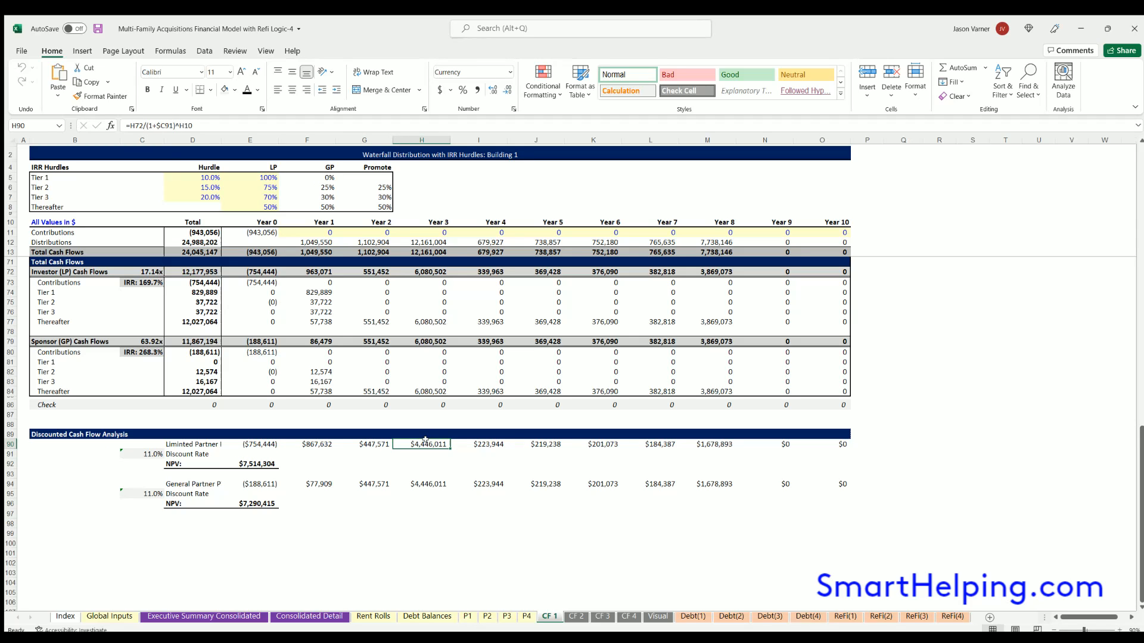
{"action": "left_click", "coordinate": [363, 503]}
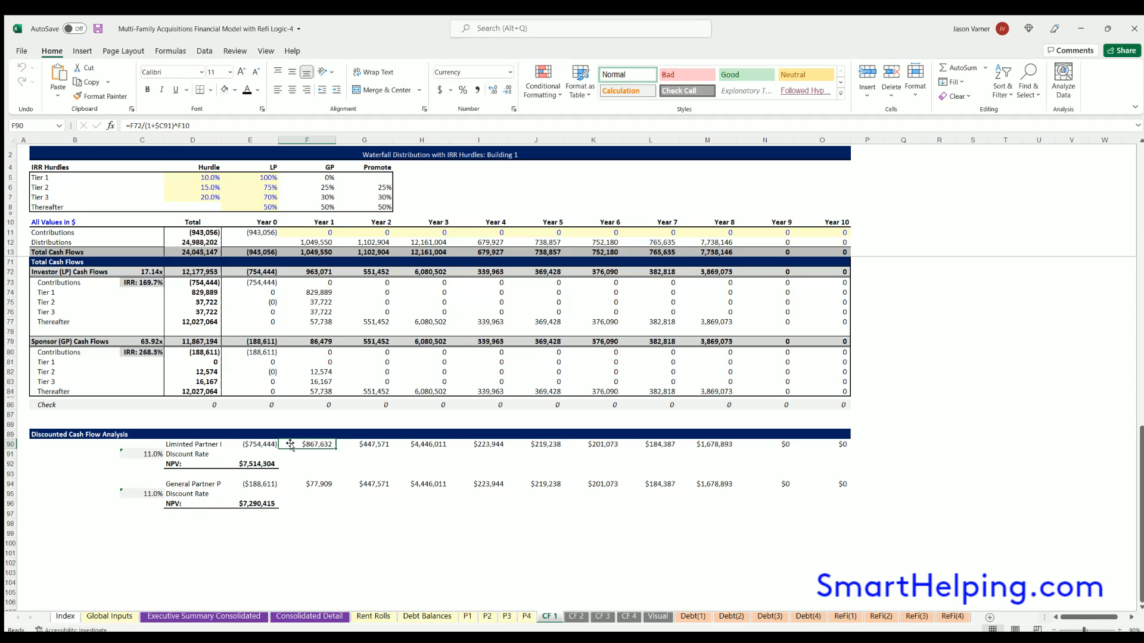
{"action": "left_click", "coordinate": [707, 444]}
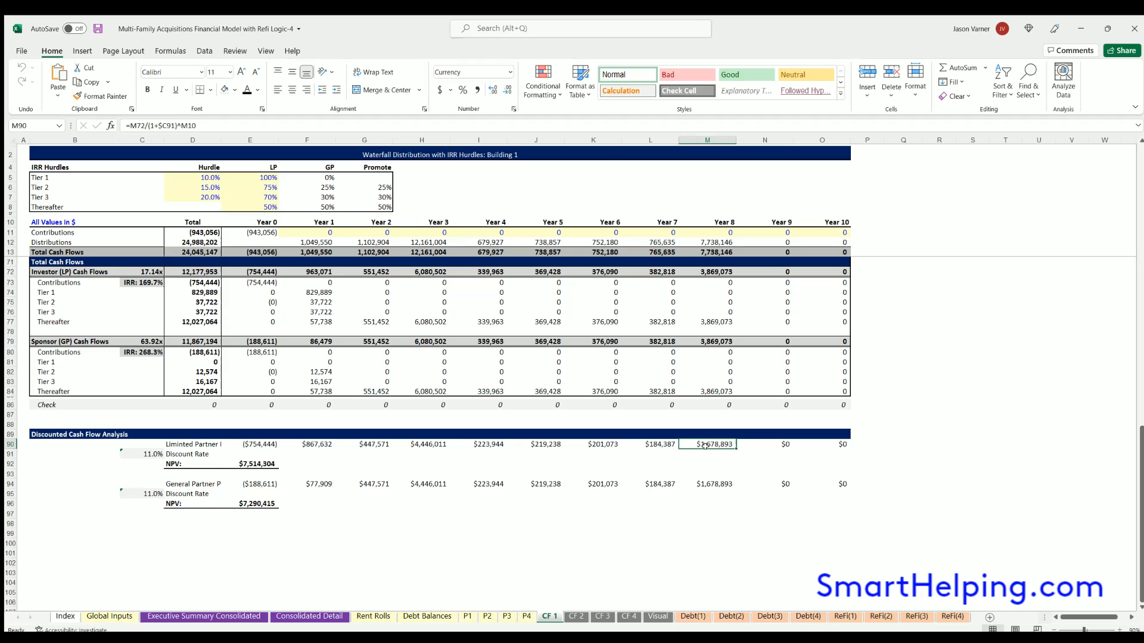
Move through the Building 2 cash flow sheet to the Building 4 cash flow sheet
{"action": "left_click", "coordinate": [576, 616]}
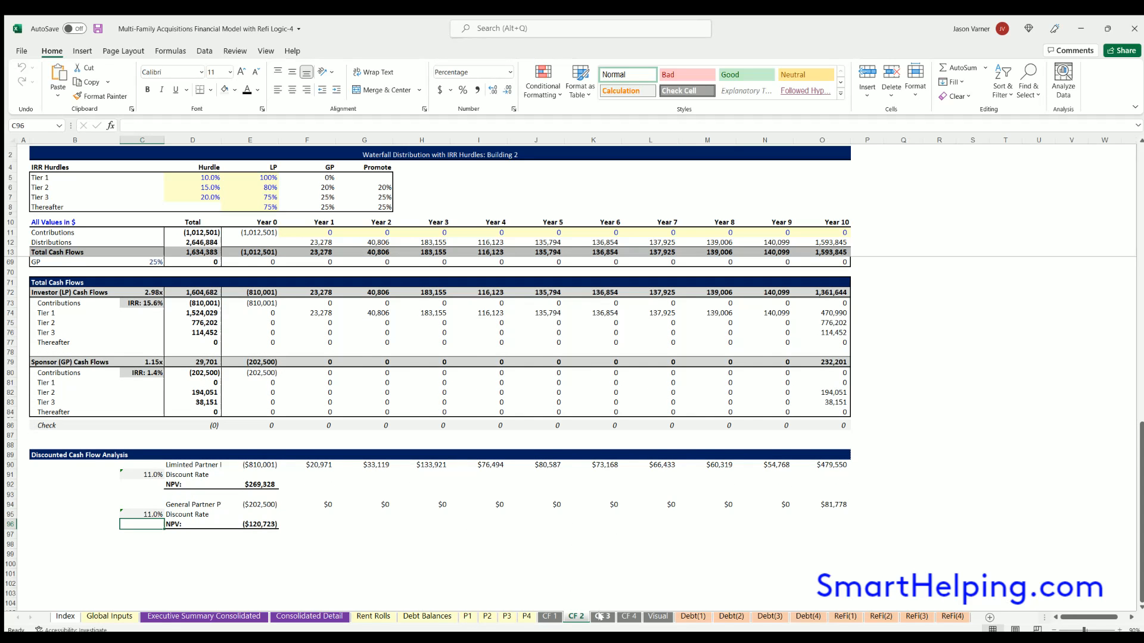
{"action": "left_click", "coordinate": [628, 616]}
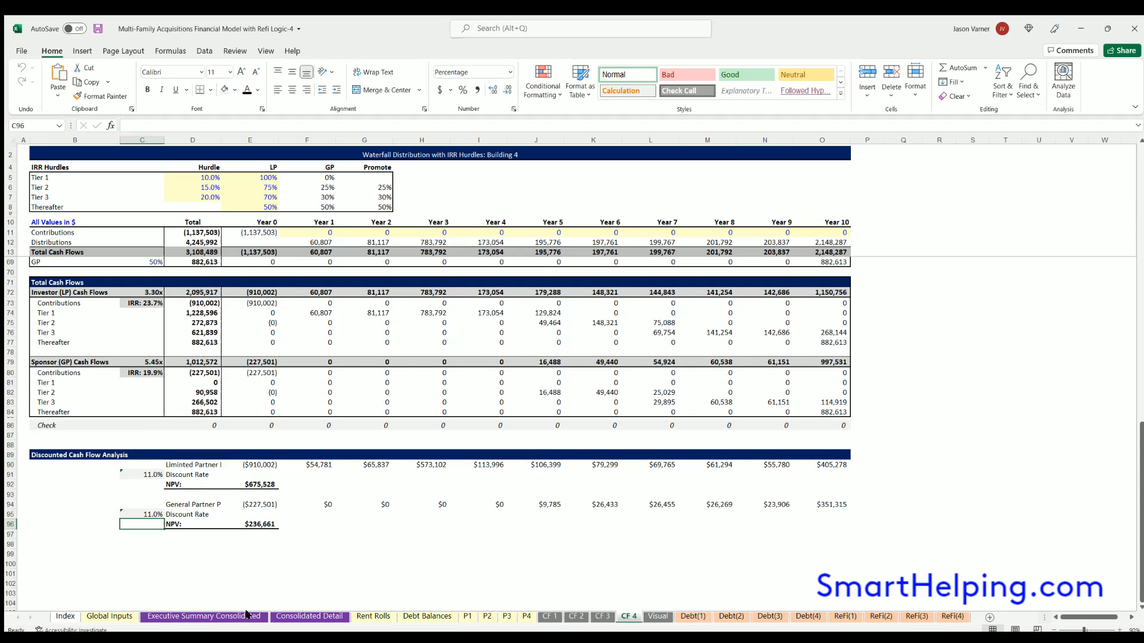
{"action": "left_click", "coordinate": [204, 616]}
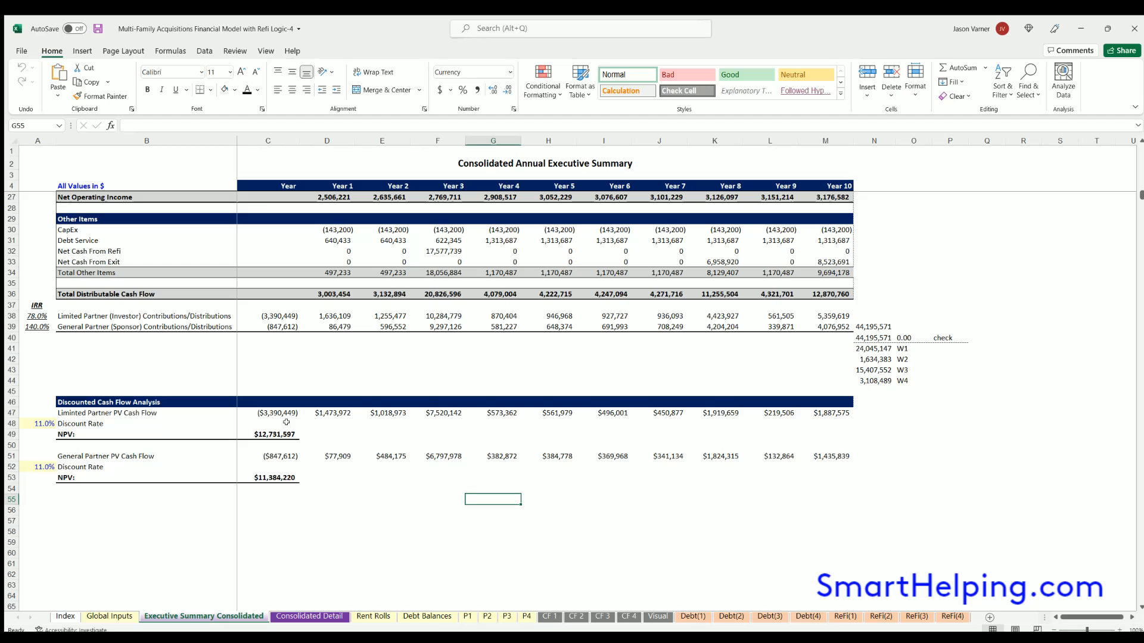
{"action": "left_click", "coordinate": [268, 414]}
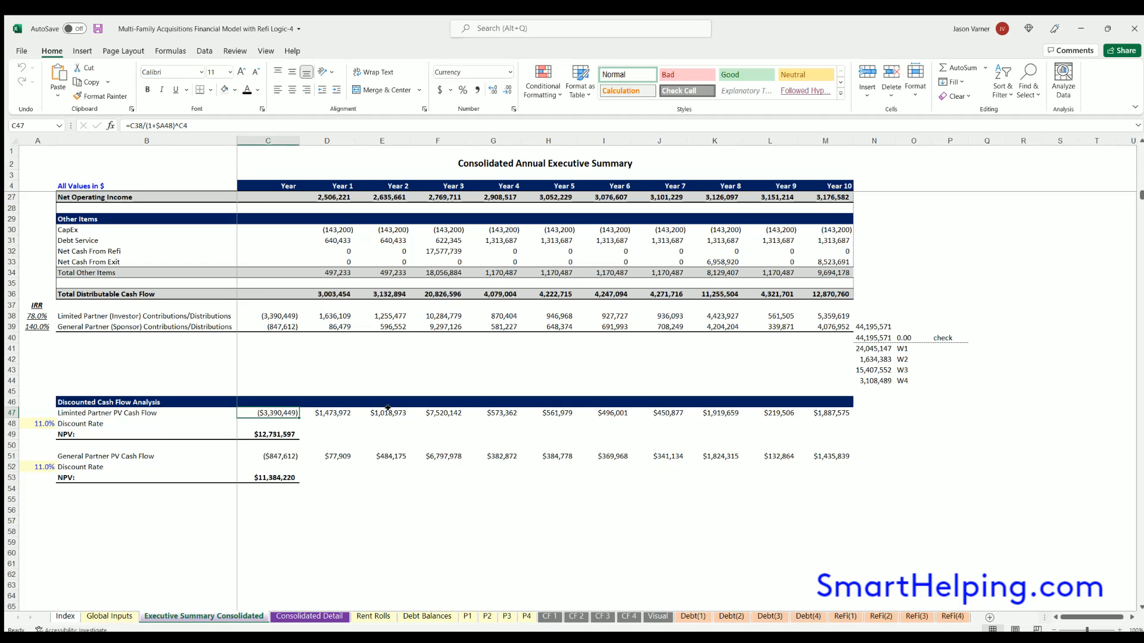
{"action": "left_click_drag", "start_coordinate": [268, 414], "coordinate": [825, 413]}
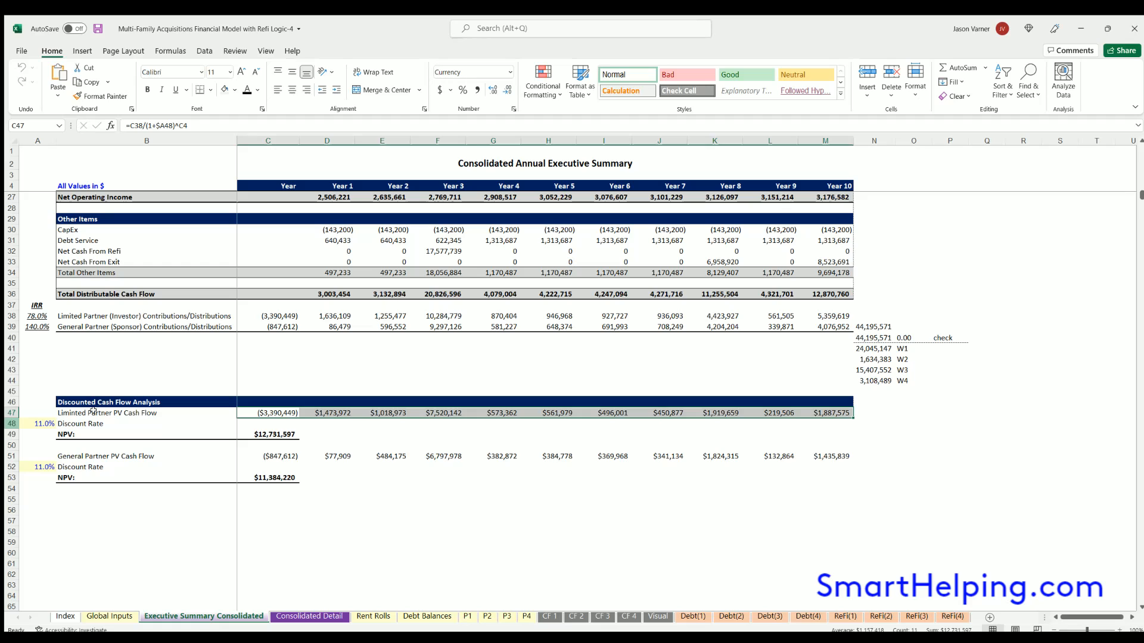
{"action": "left_click", "coordinate": [44, 425]}
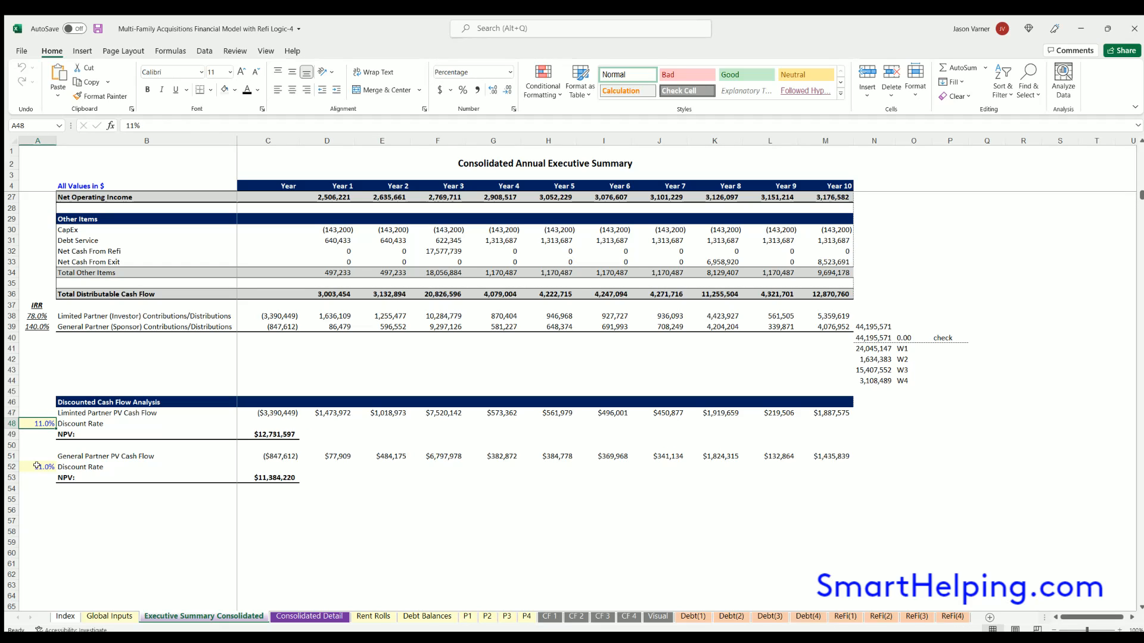
{"action": "left_click", "coordinate": [44, 467]}
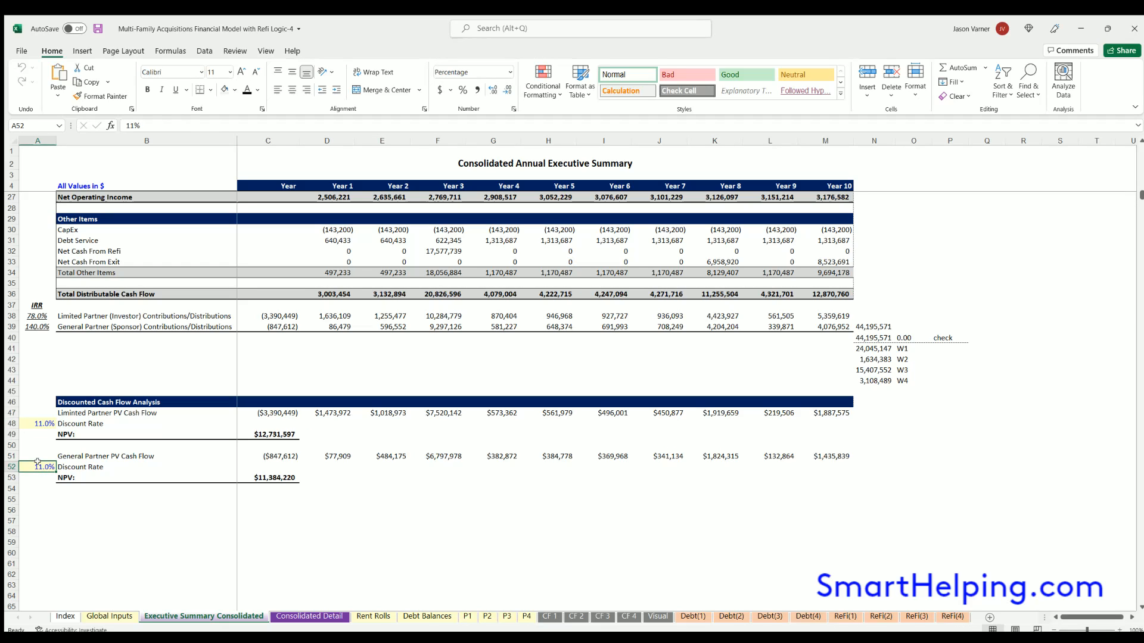
{"action": "left_click", "coordinate": [268, 478]}
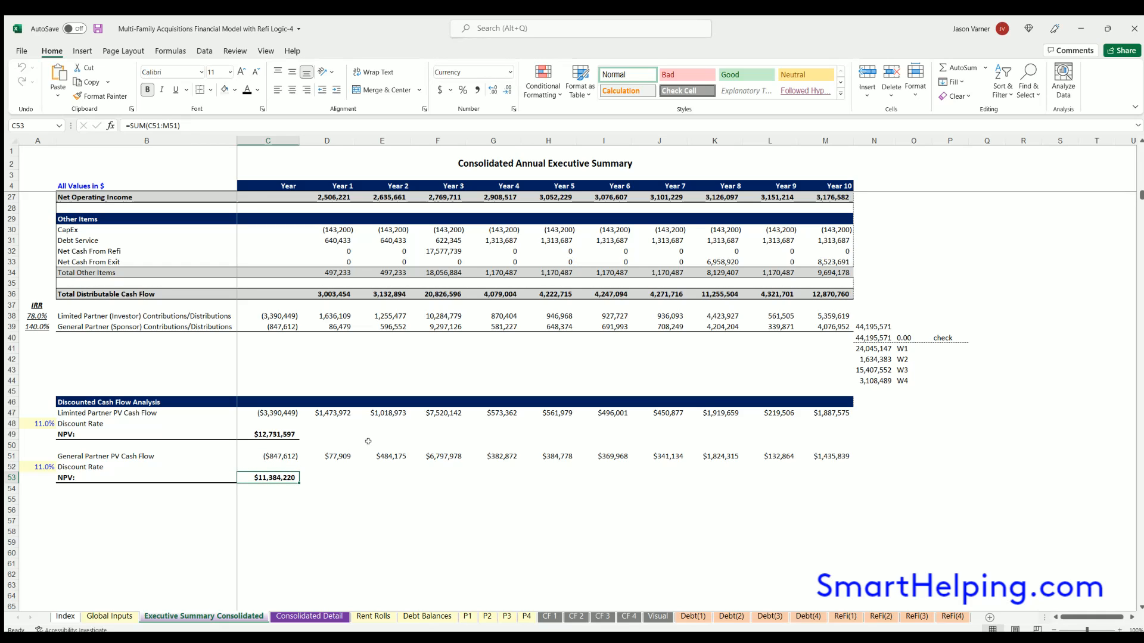
{"action": "left_click", "coordinate": [438, 521]}
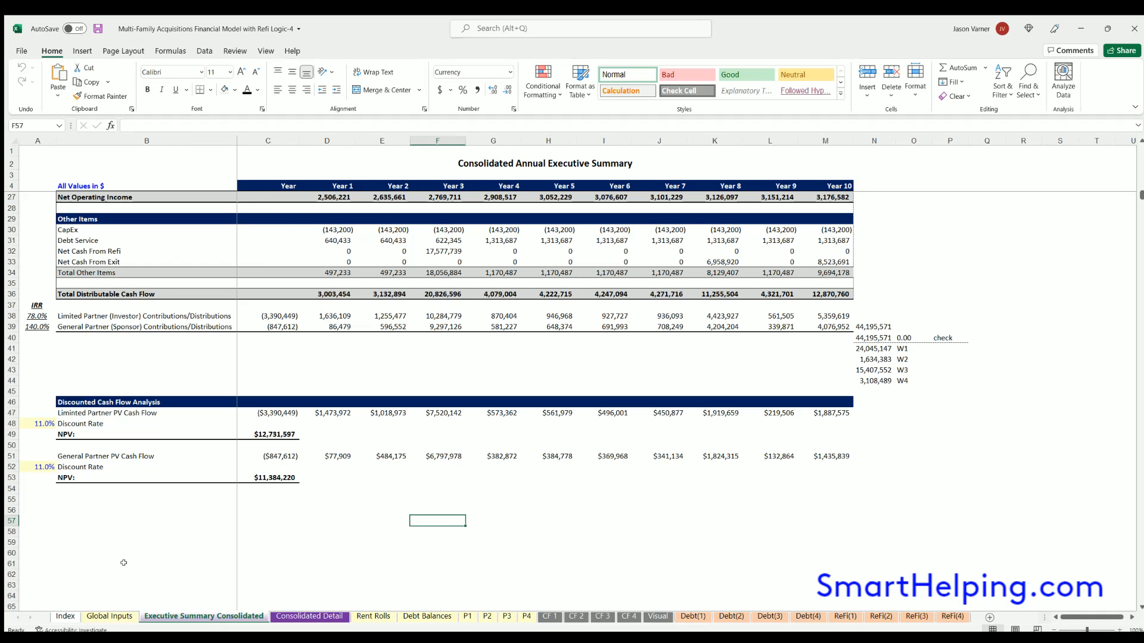
{"action": "mouse_move", "coordinate": [189, 531]}
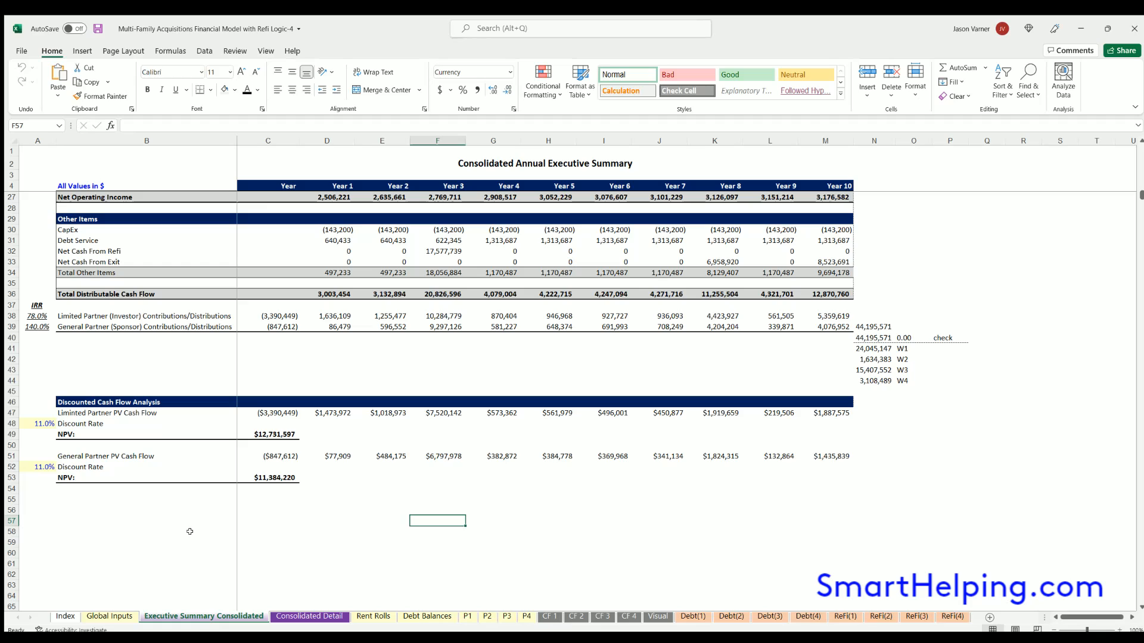
{"action": "left_click", "coordinate": [37, 305]}
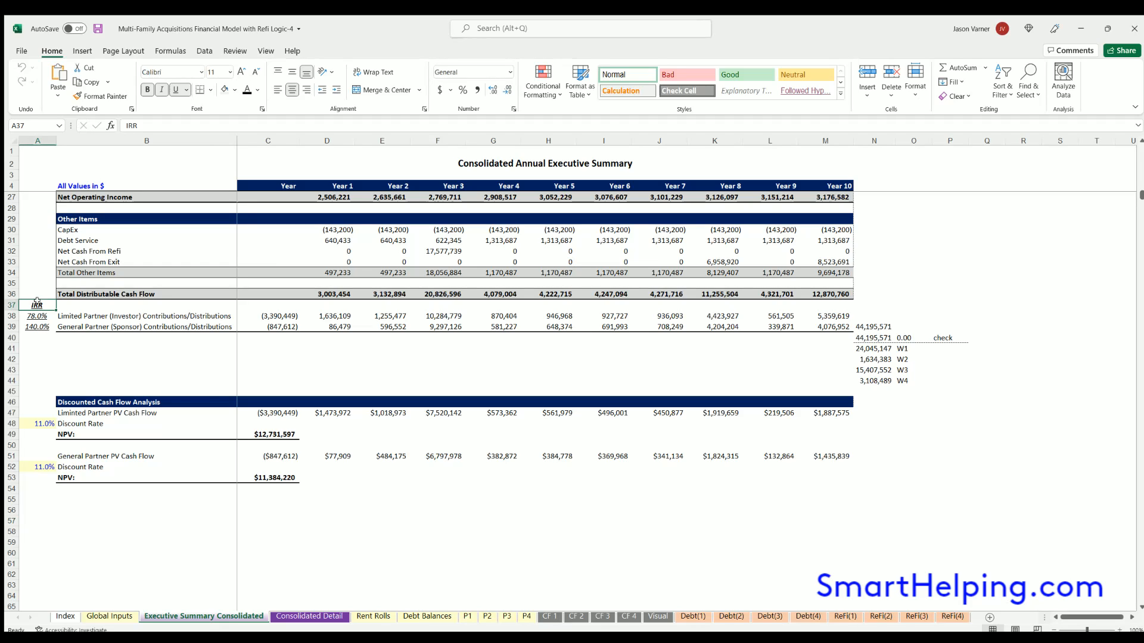
{"action": "mouse_move", "coordinate": [46, 361]}
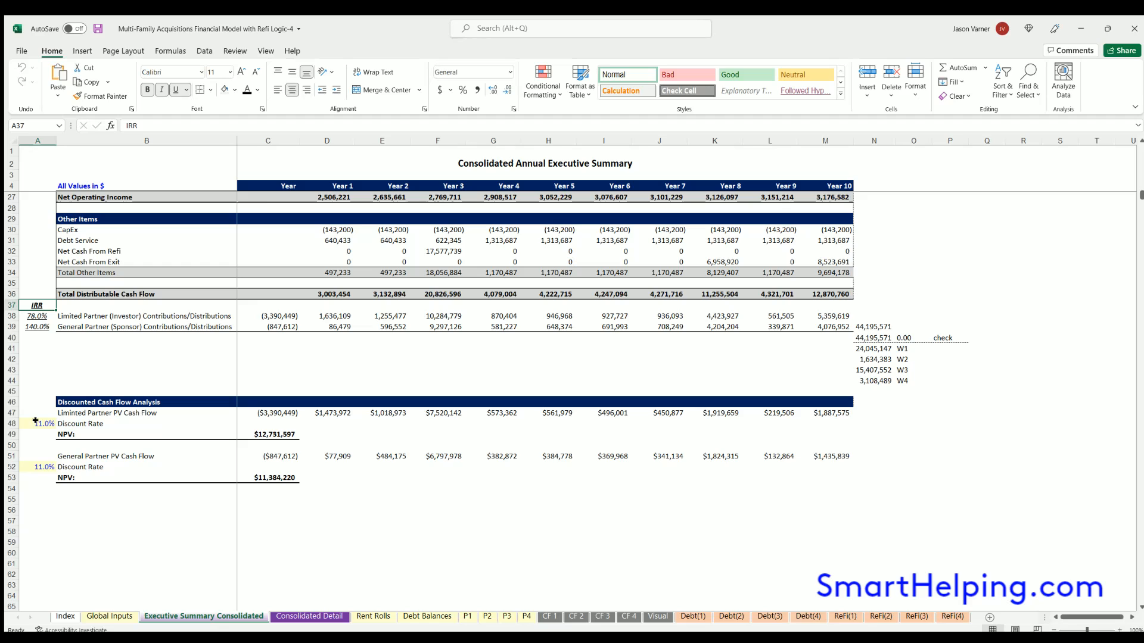
{"action": "left_click", "coordinate": [44, 423]}
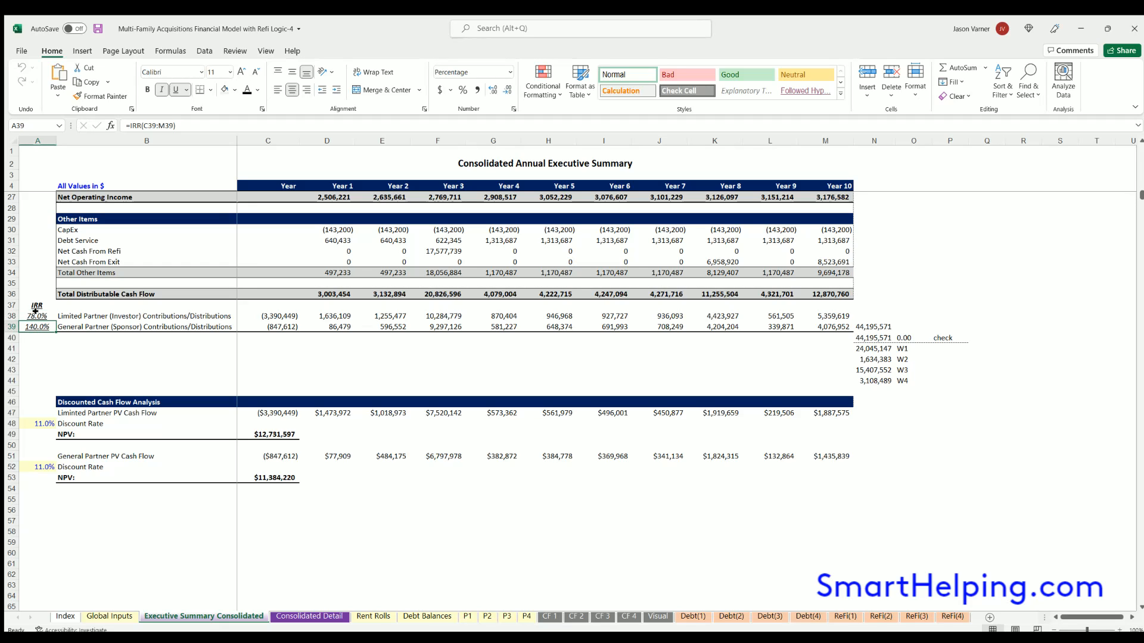
{"action": "left_click", "coordinate": [37, 316]}
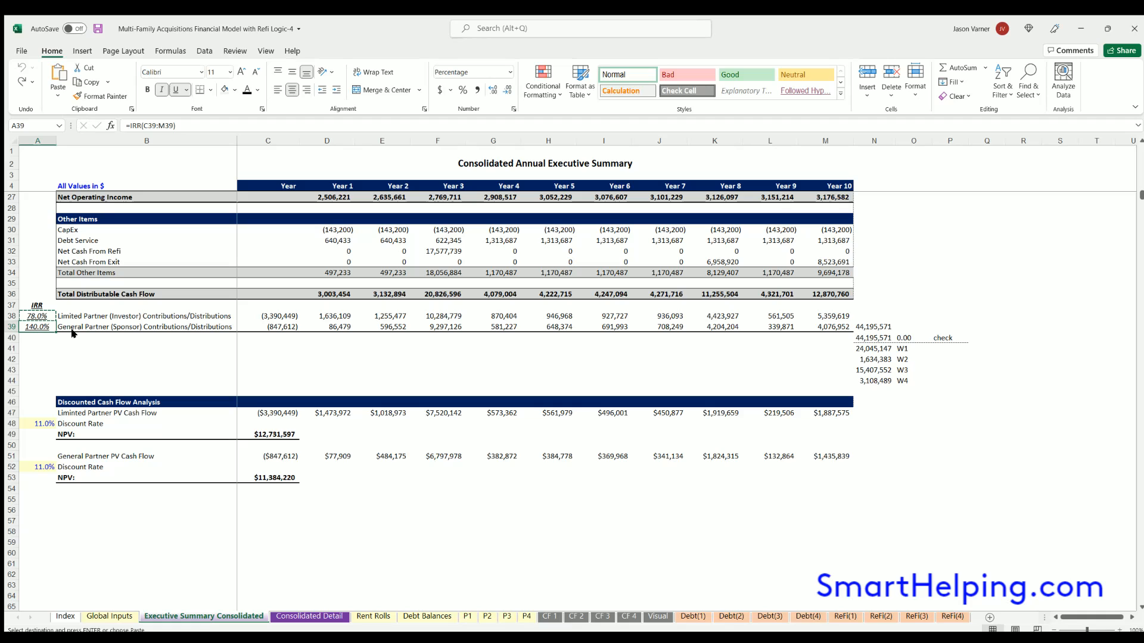
{"action": "left_click", "coordinate": [36, 467]}
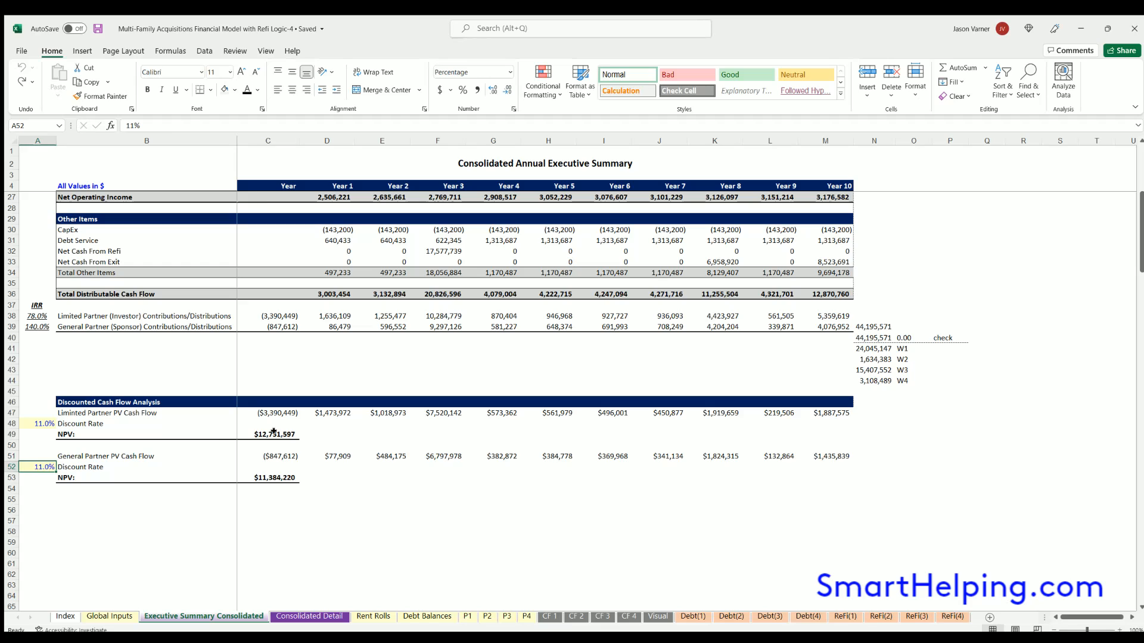
{"action": "left_click", "coordinate": [274, 433]}
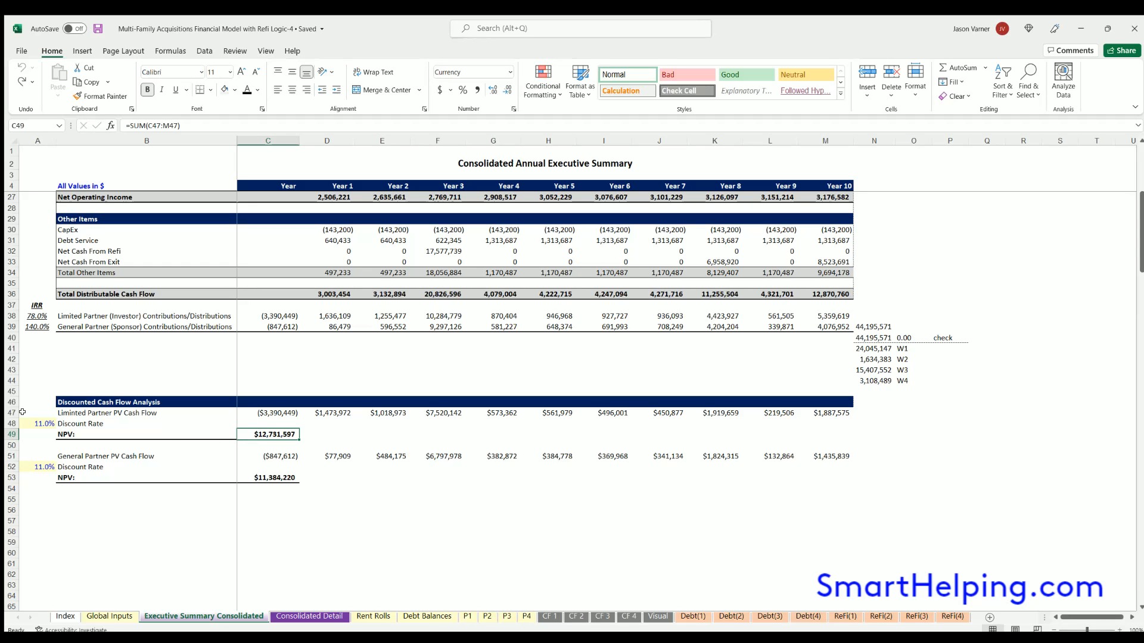
{"action": "left_click", "coordinate": [44, 424]}
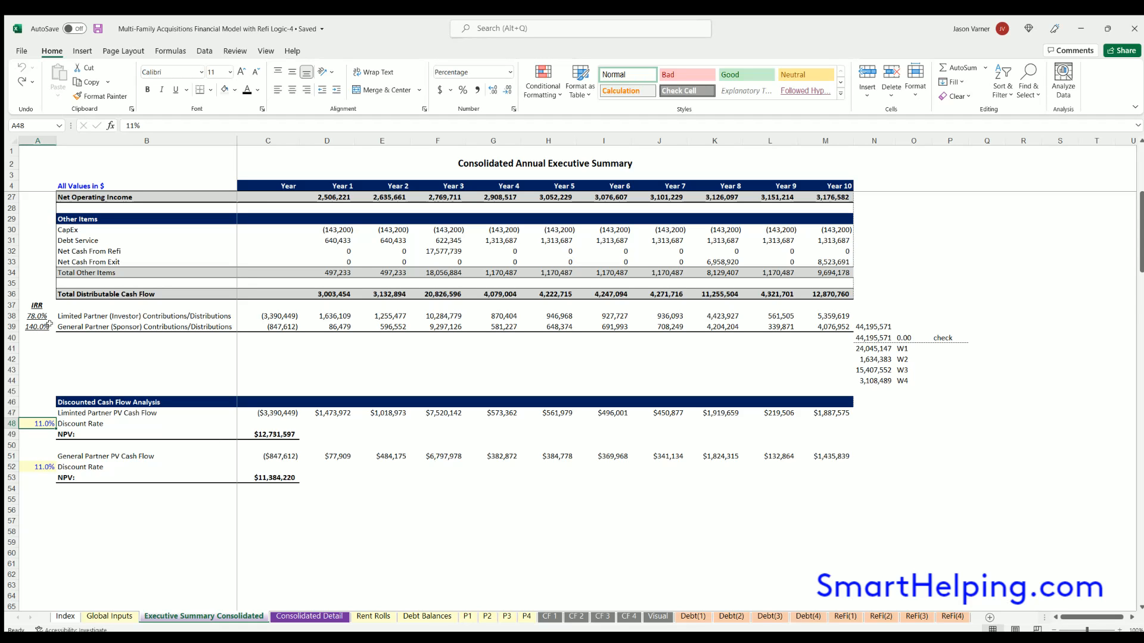
{"action": "left_click", "coordinate": [37, 326]}
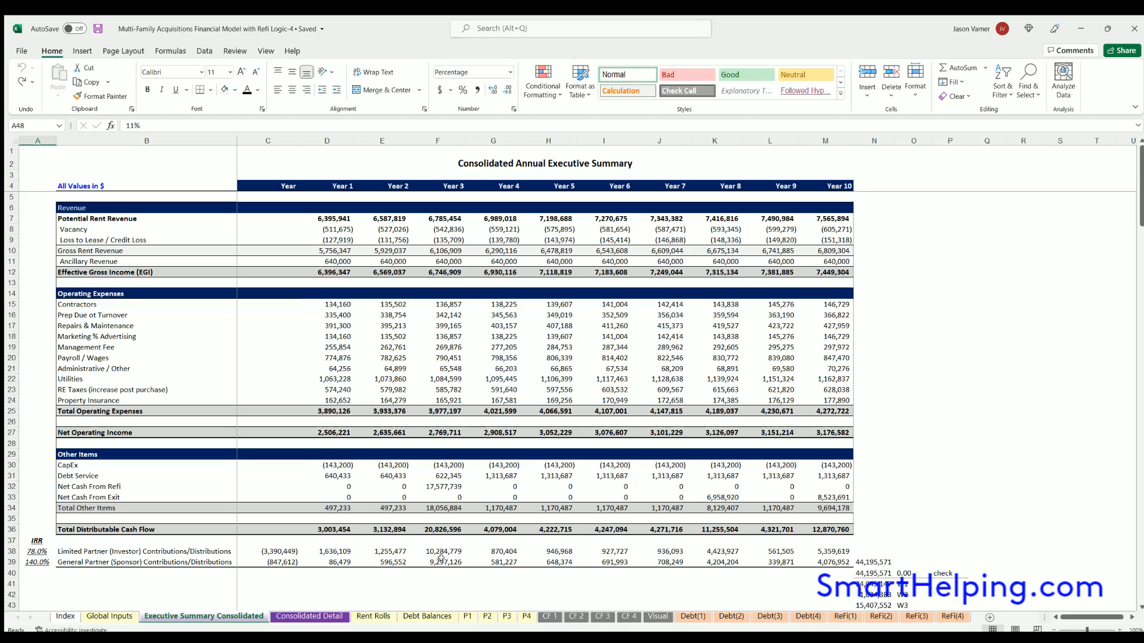
Return to the Global Inputs sheet and scroll up toward the NPV results
{"action": "left_click", "coordinate": [110, 616]}
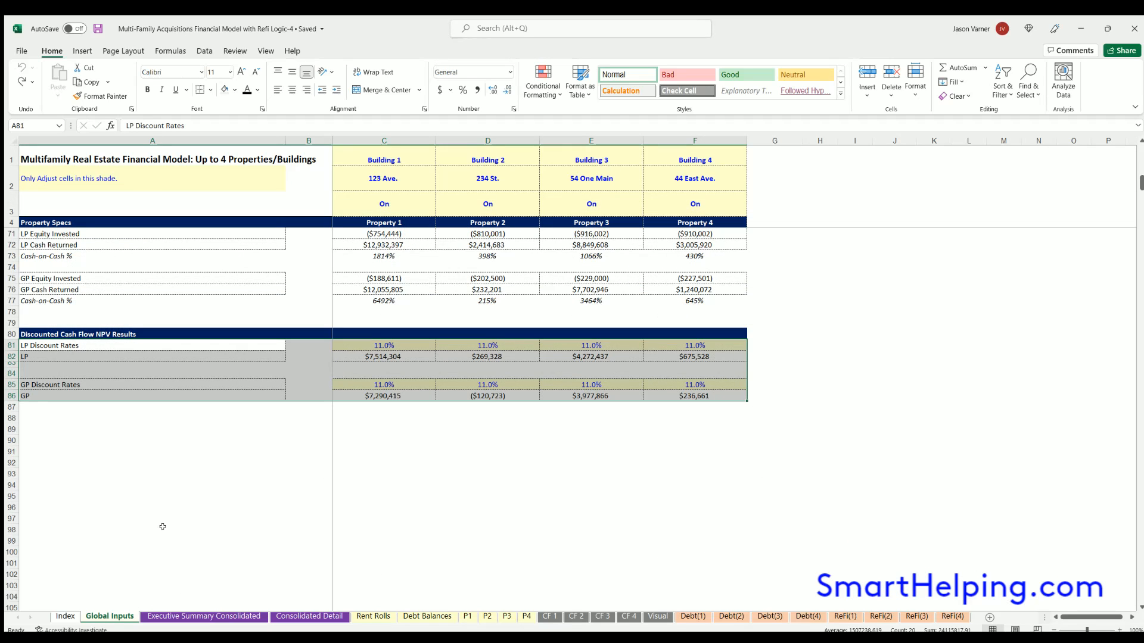
{"action": "scroll", "scroll_direction": "up", "scroll_amount": 3}
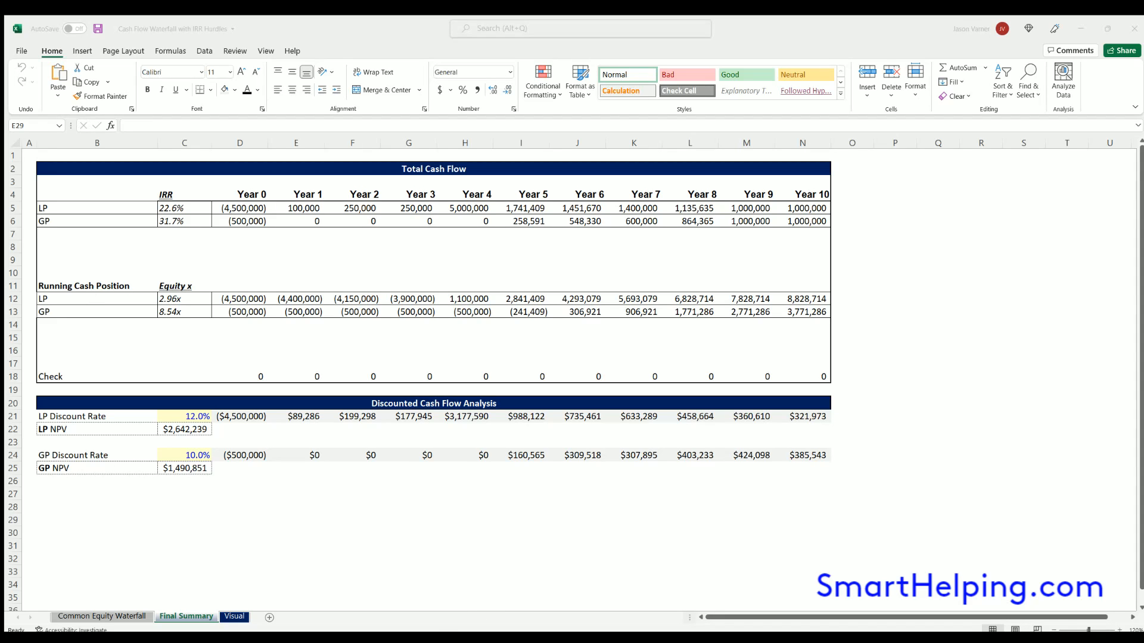
{"action": "left_click", "coordinate": [101, 616]}
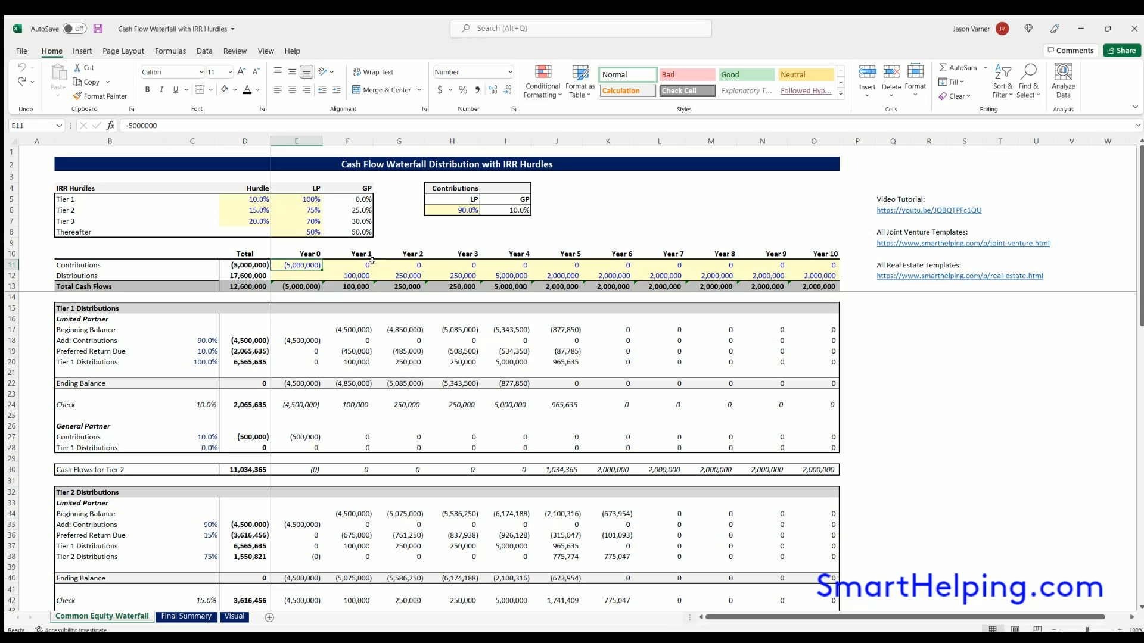
{"action": "left_click", "coordinate": [452, 275]}
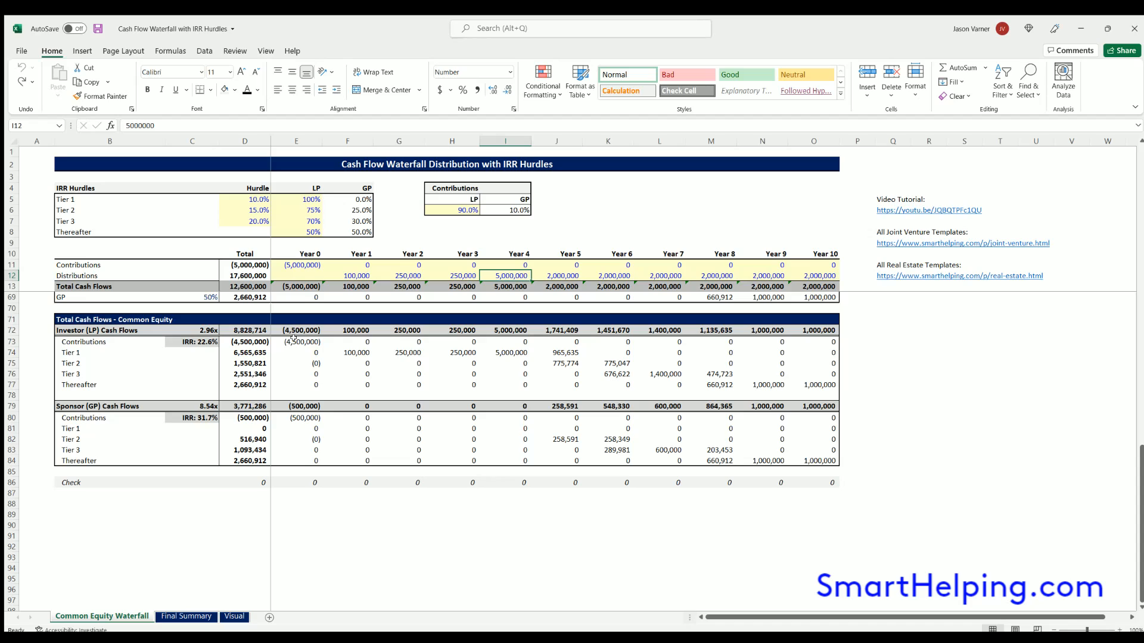
{"action": "left_click", "coordinate": [257, 199]}
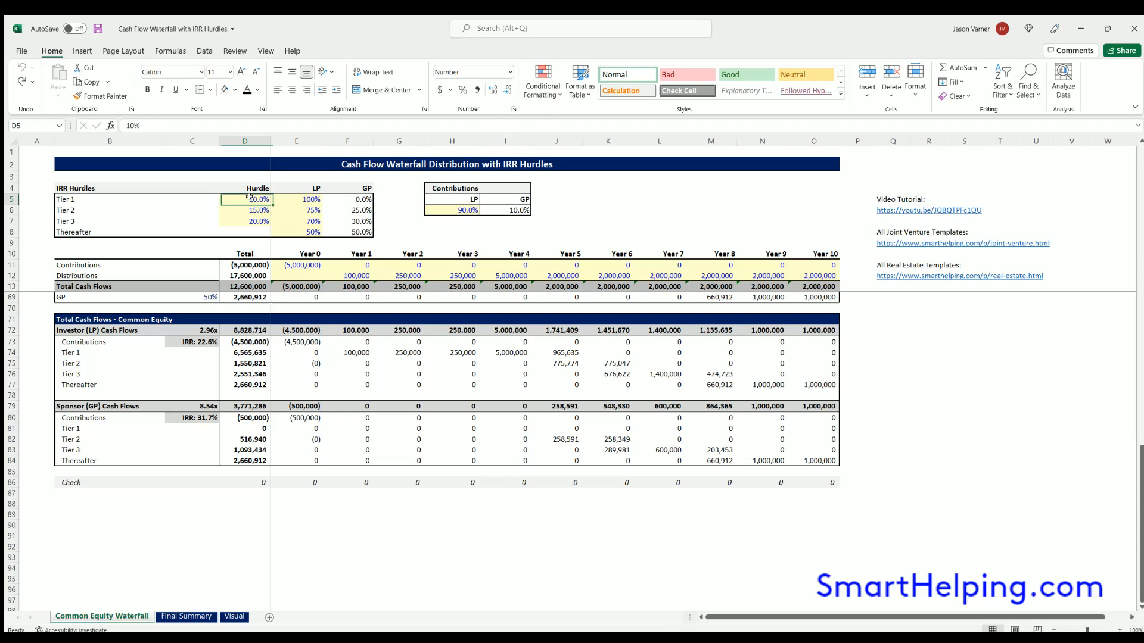
{"action": "left_click", "coordinate": [313, 210]}
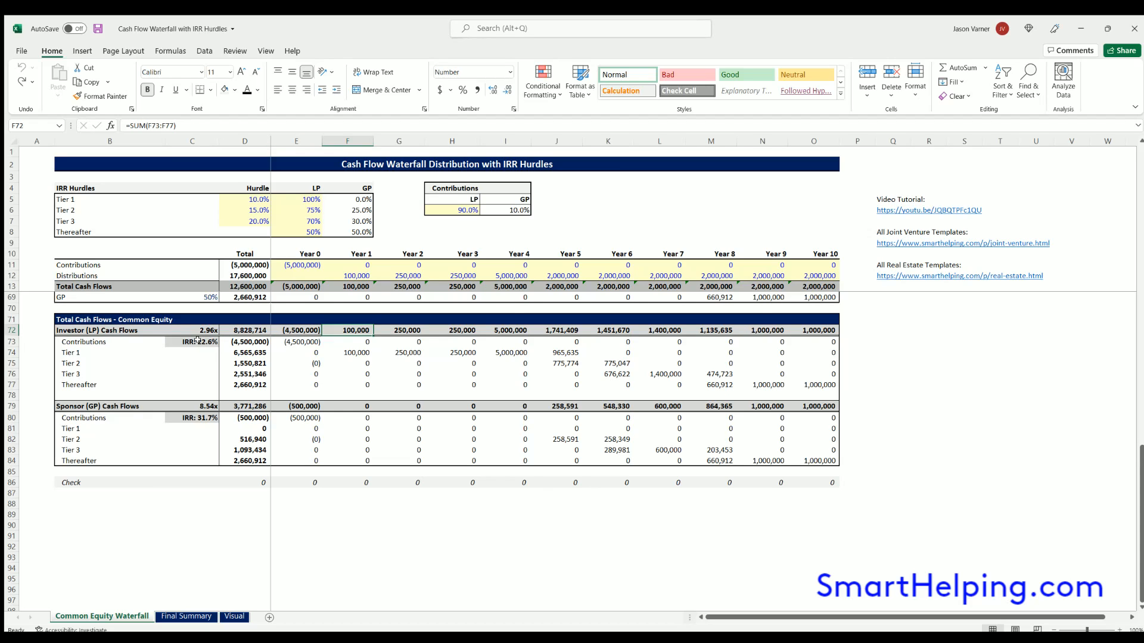
{"action": "left_click", "coordinate": [192, 330]}
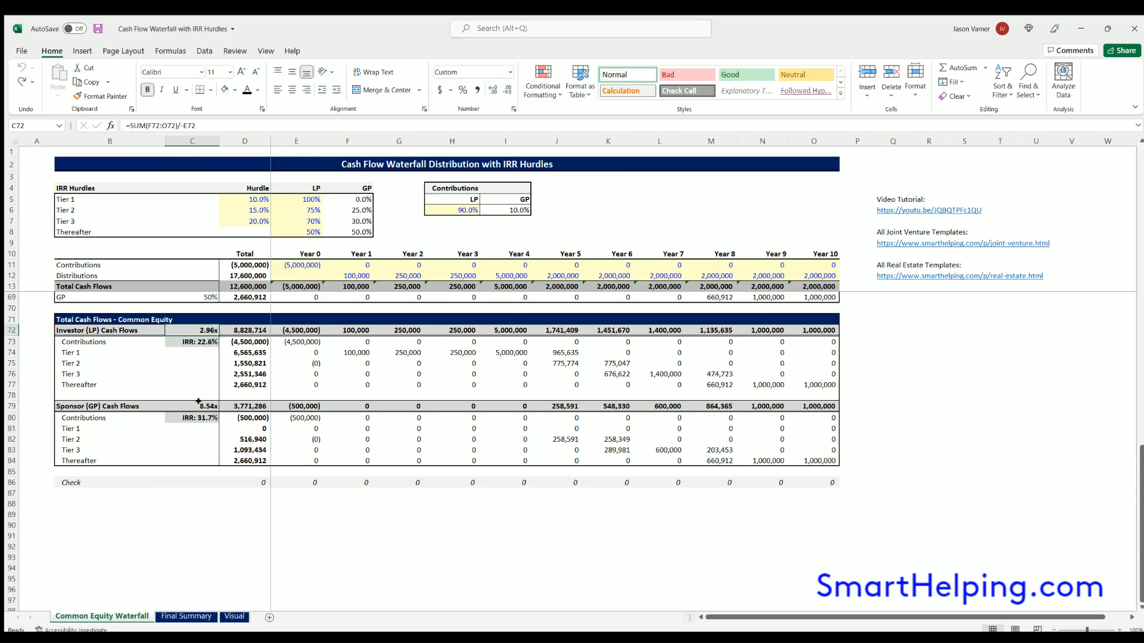
{"action": "left_click", "coordinate": [186, 616]}
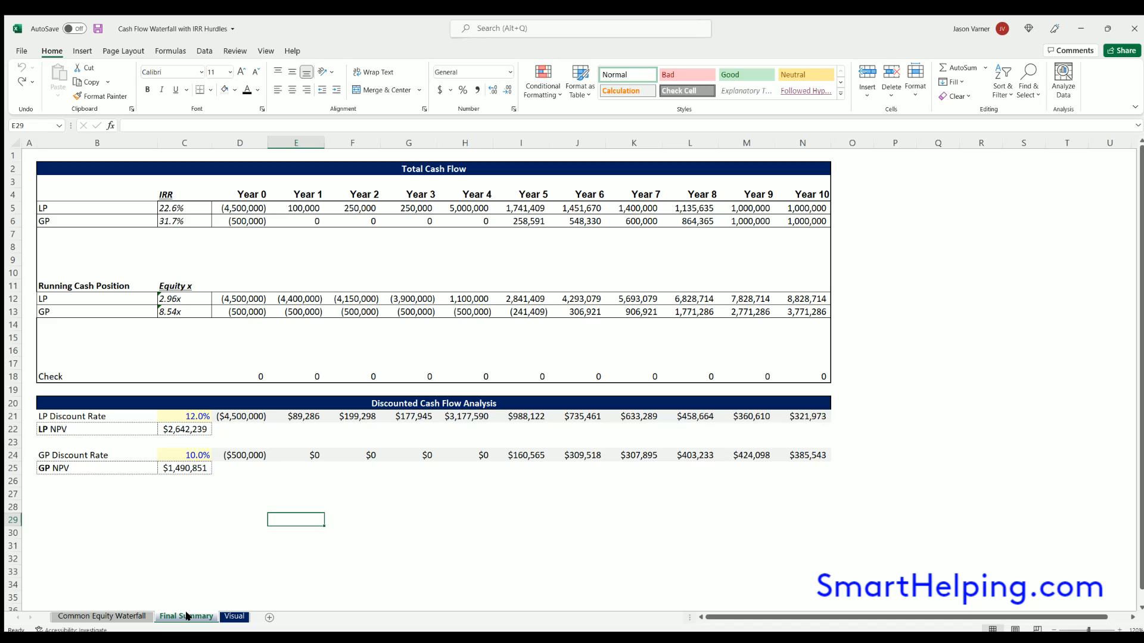
Review the Final Summary's LP and GP discount rates and LP NPV formula, then return to the Common Equity Waterfall sheet
{"action": "left_click_drag", "start_coordinate": [97, 403], "coordinate": [554, 464]}
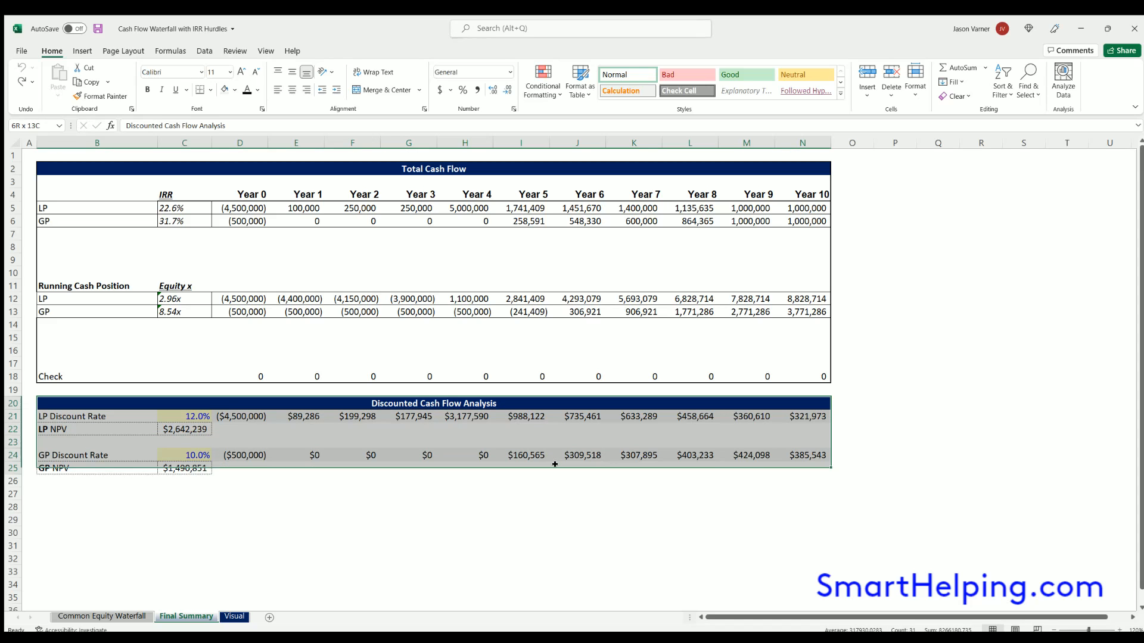
{"action": "left_click", "coordinate": [184, 416]}
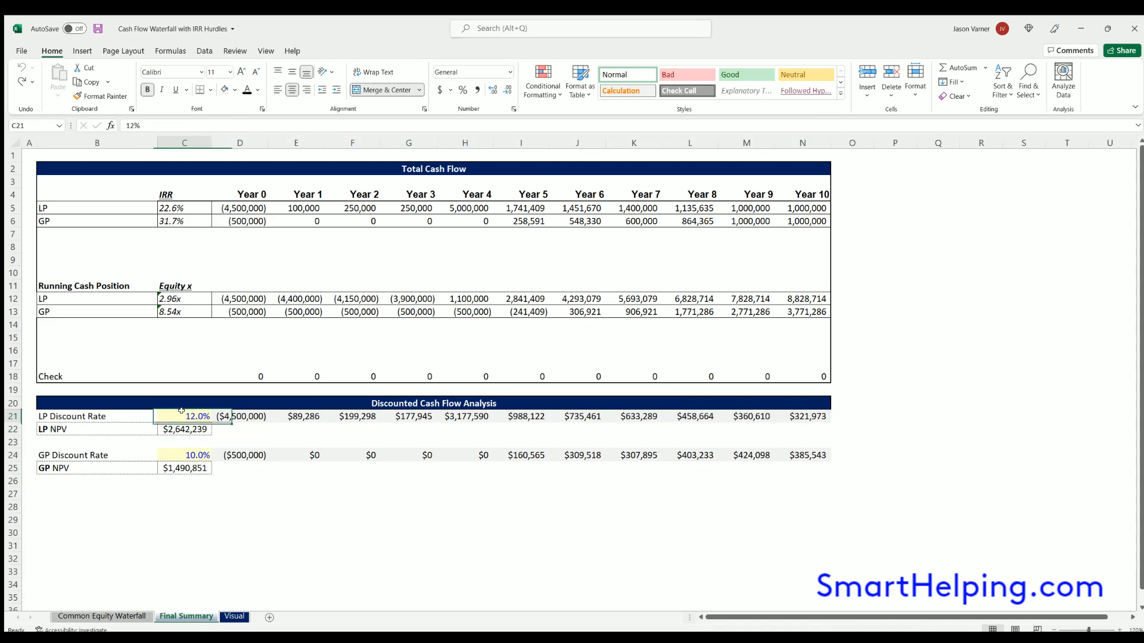
{"action": "left_click", "coordinate": [184, 454]}
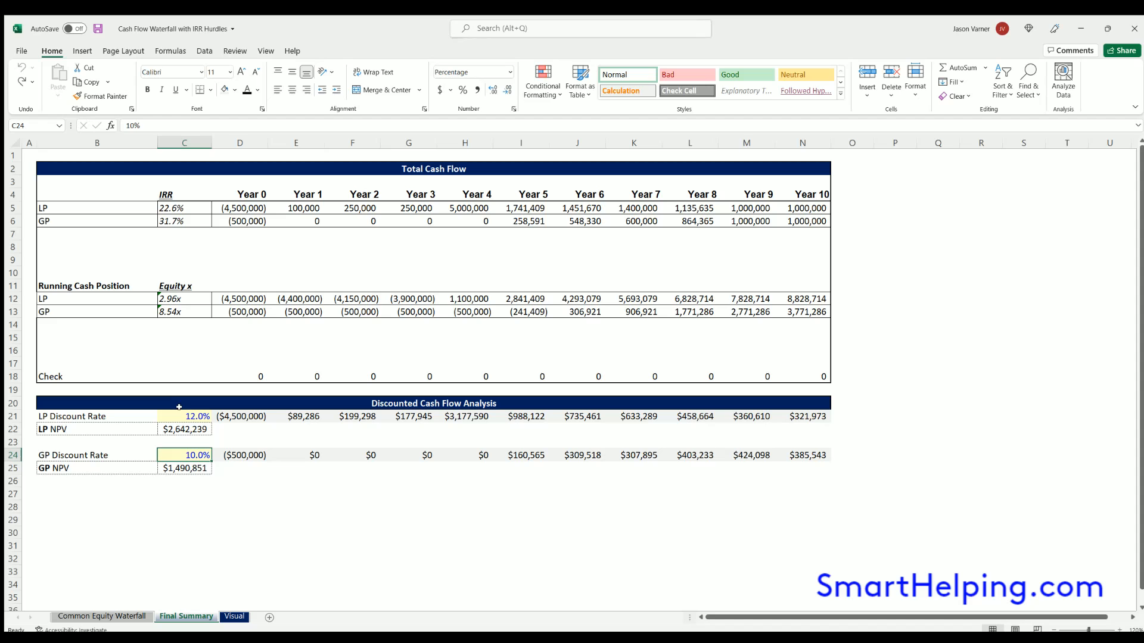
{"action": "left_click", "coordinate": [184, 428]}
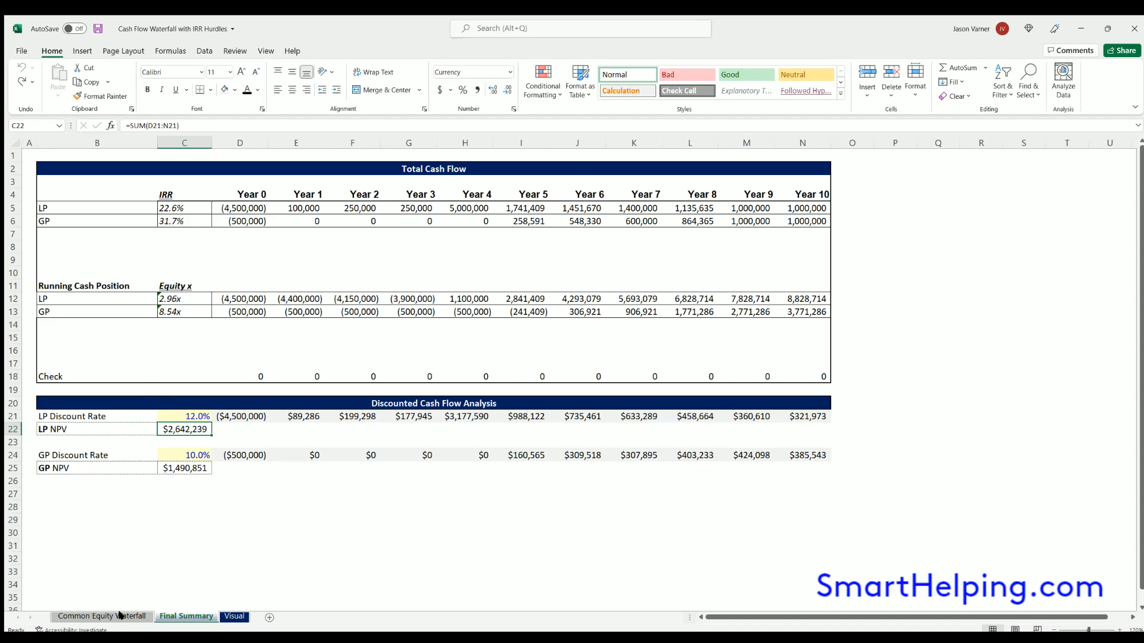
{"action": "left_click", "coordinate": [101, 616]}
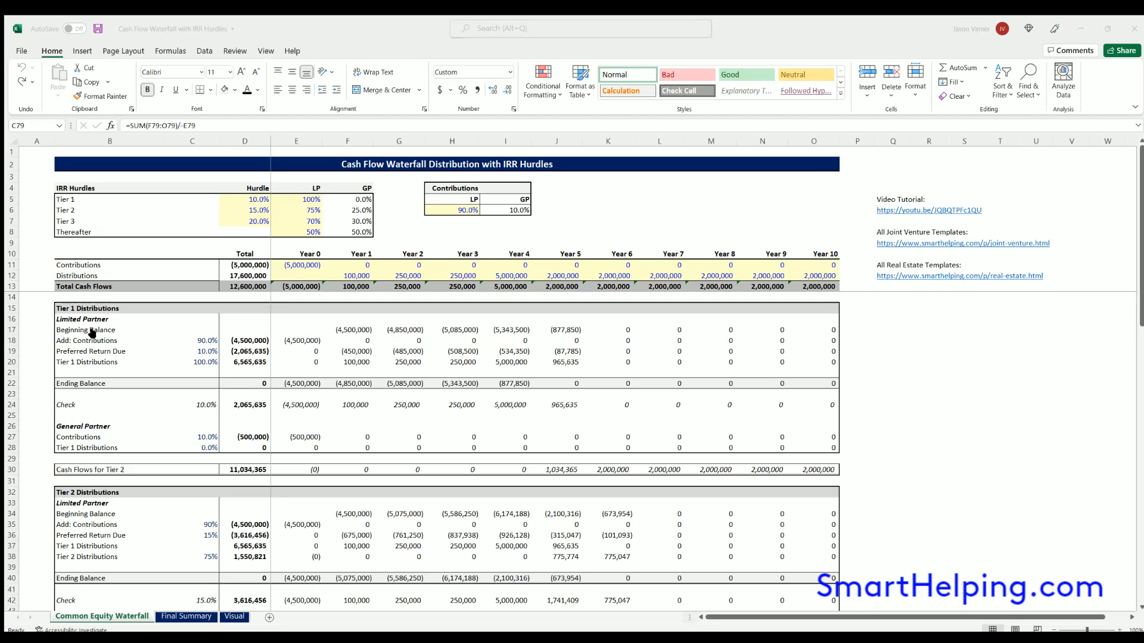
{"action": "mouse_move", "coordinate": [99, 334]}
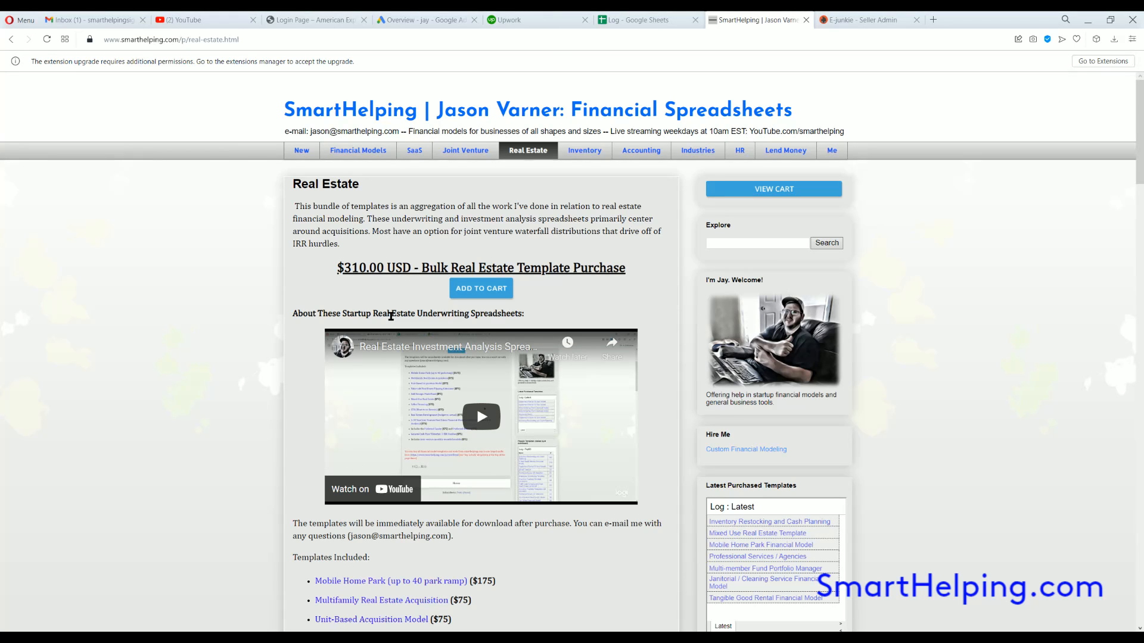
Browse to the Multifamily Real Estate Acquisition template page and scroll through it
{"action": "scroll", "scroll_direction": "down", "scroll_amount": 3}
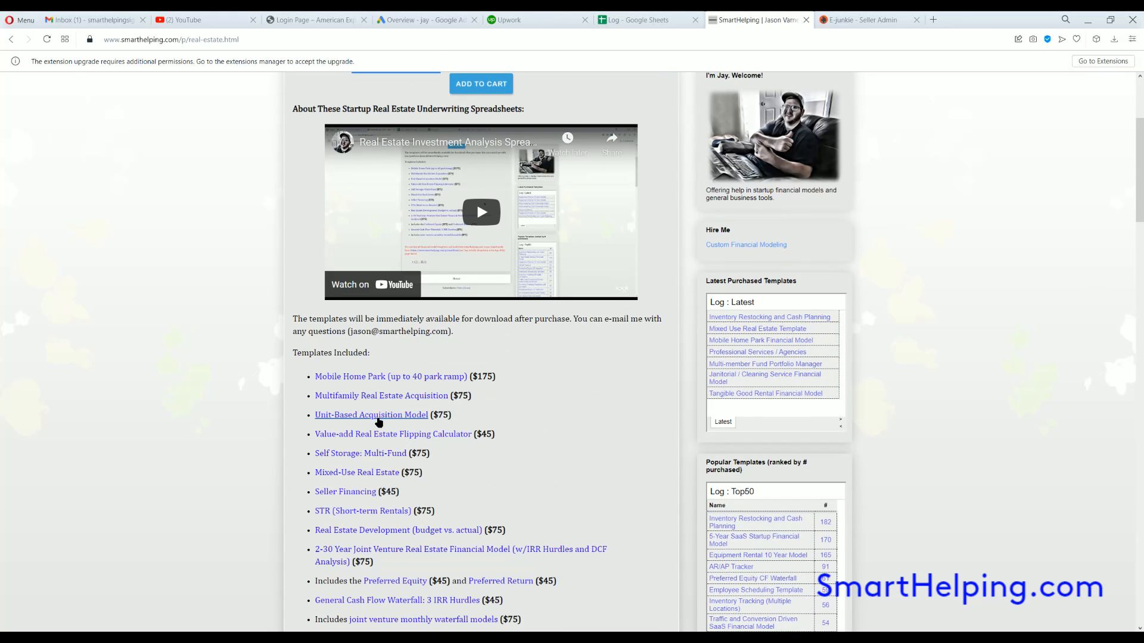
{"action": "left_click", "coordinate": [380, 395]}
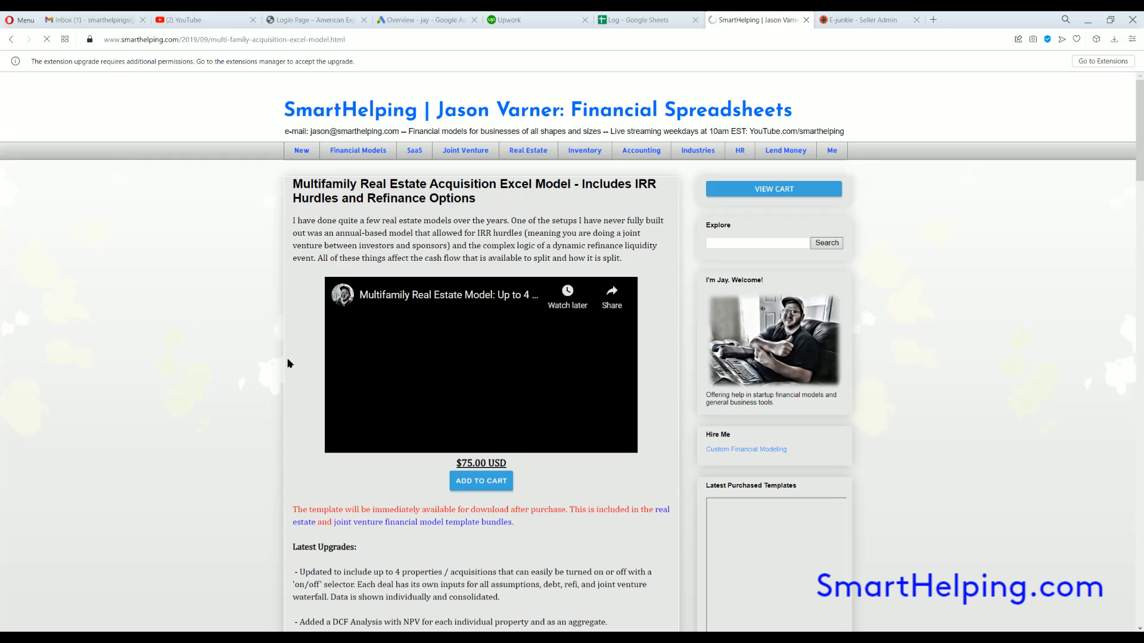
{"action": "scroll", "scroll_direction": "down", "scroll_amount": 3}
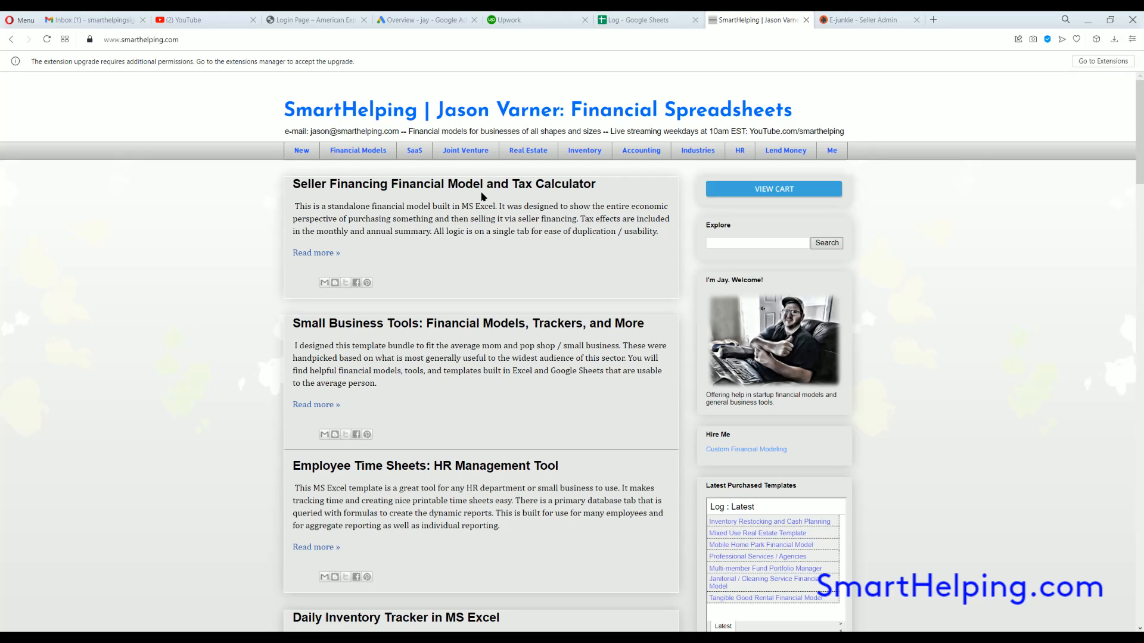
{"action": "mouse_move", "coordinate": [473, 207]}
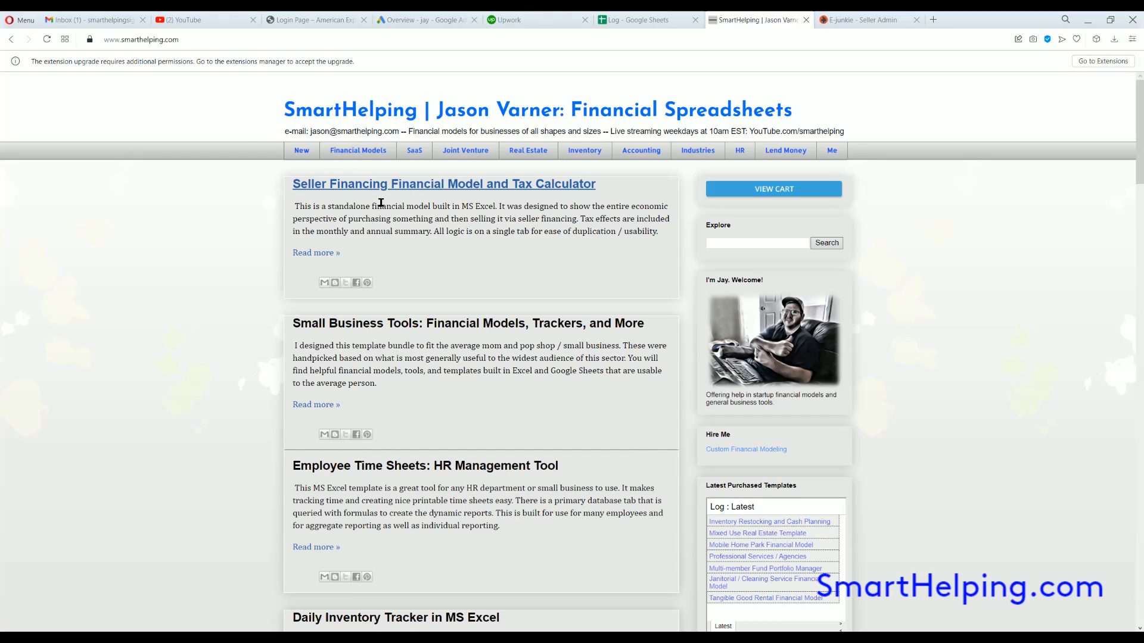
{"action": "mouse_move", "coordinate": [426, 323]}
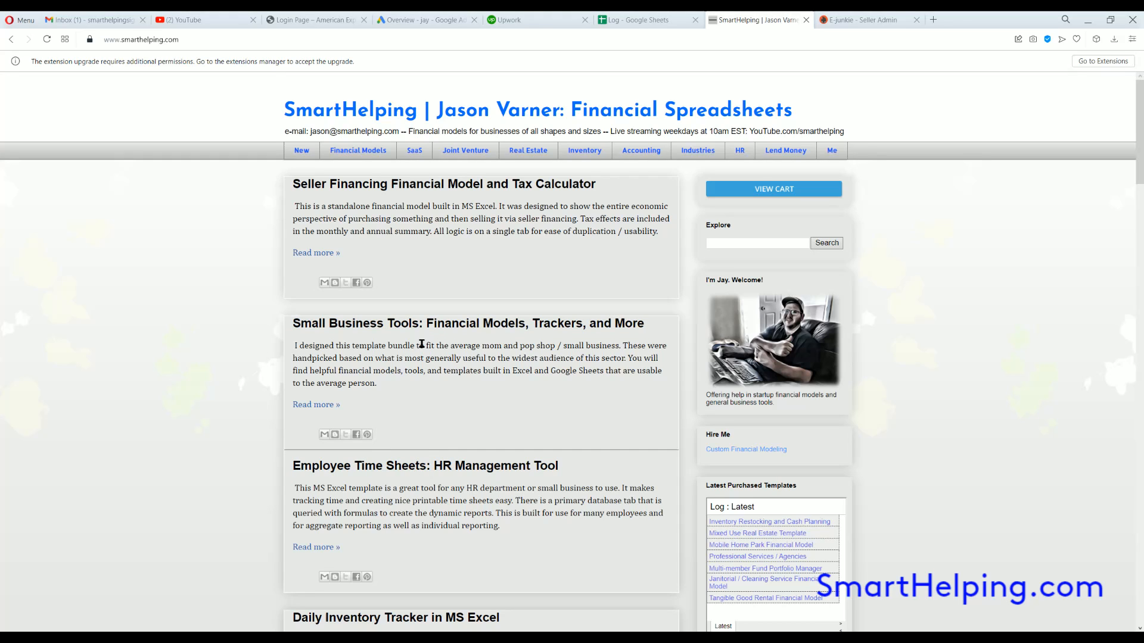
{"action": "mouse_move", "coordinate": [379, 187]}
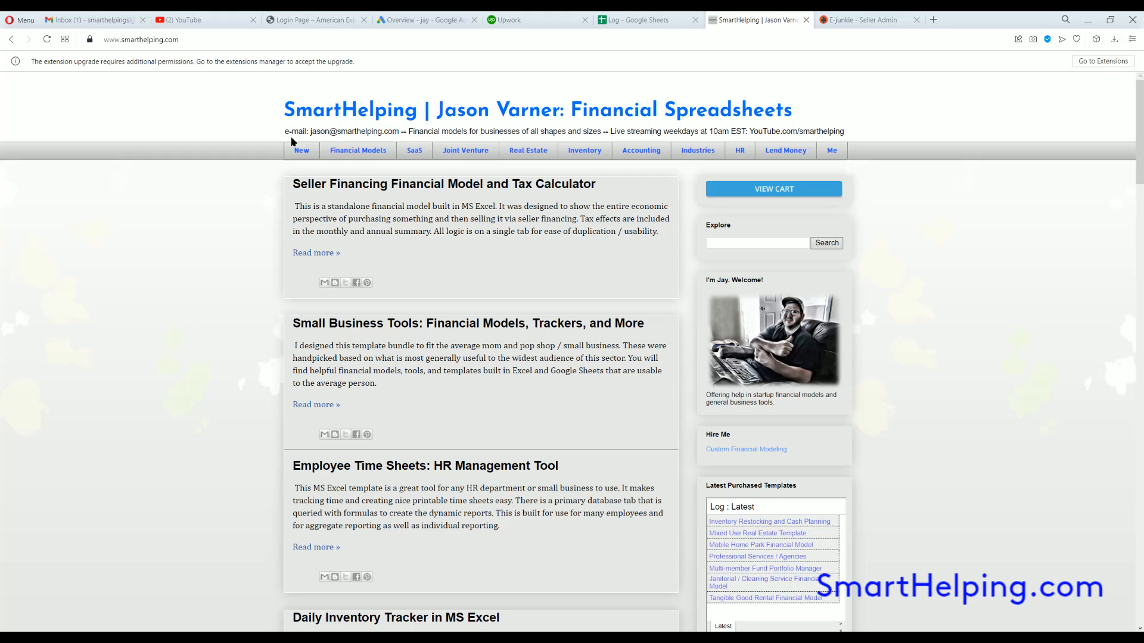
Show the Joint Venture templates page and scroll down its template list
{"action": "left_click", "coordinate": [465, 150]}
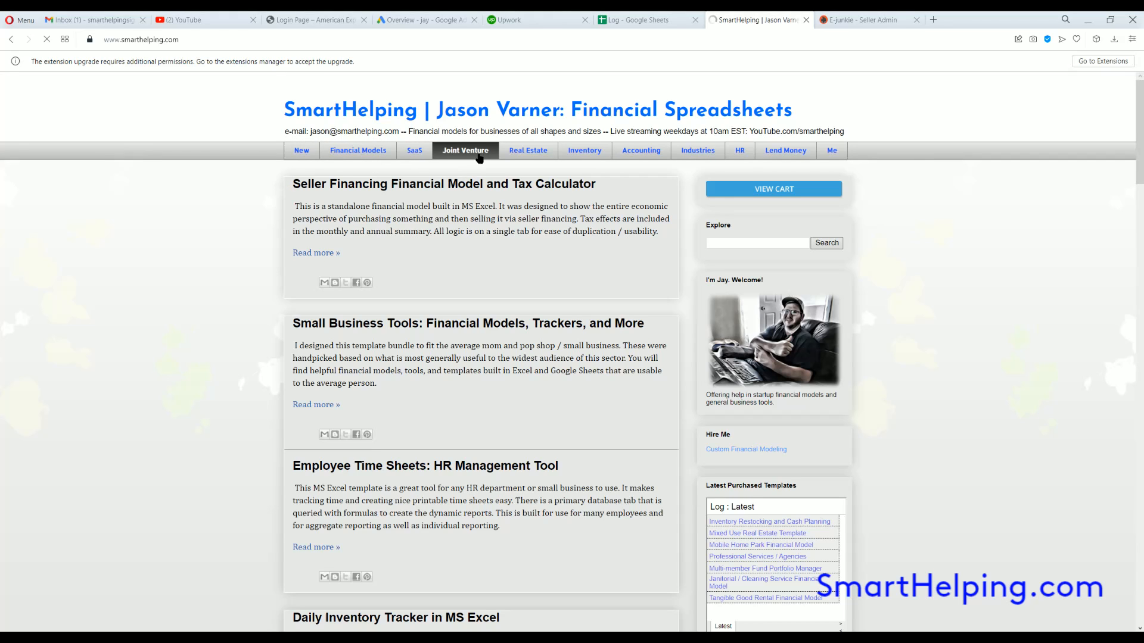
{"action": "left_click", "coordinate": [464, 150]}
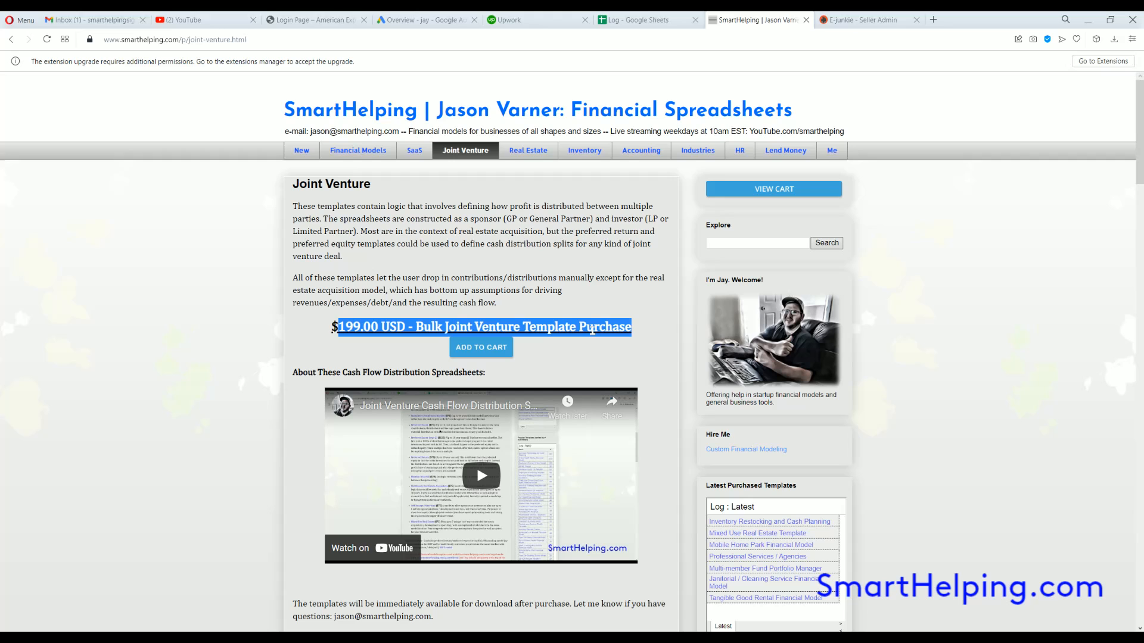
{"action": "scroll", "scroll_direction": "down", "scroll_amount": 3}
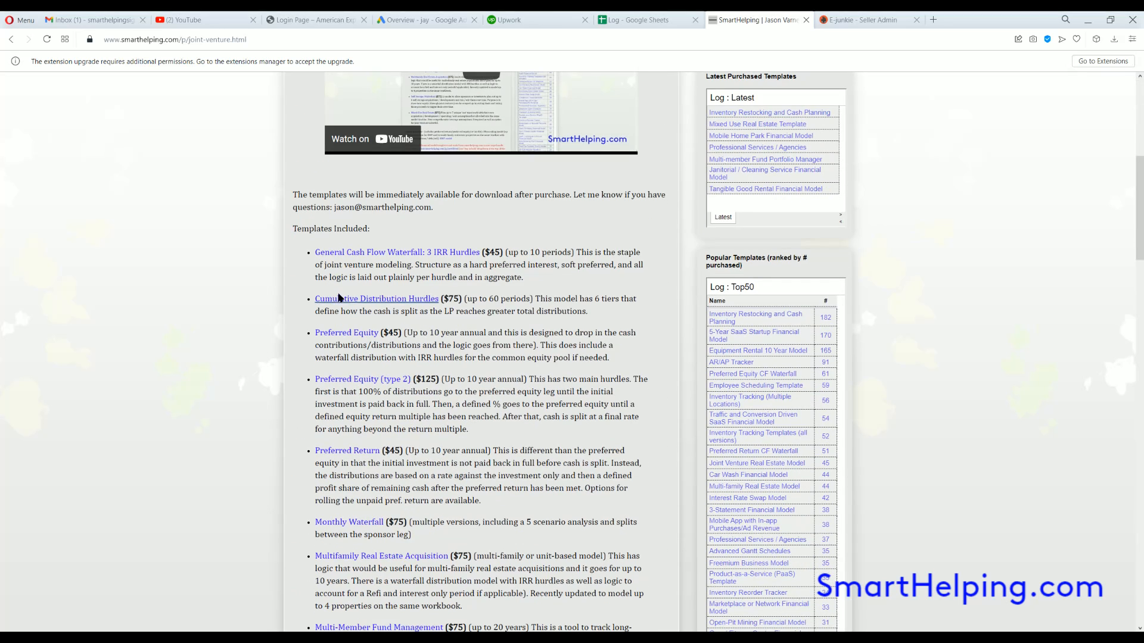
{"action": "mouse_move", "coordinate": [450, 246]}
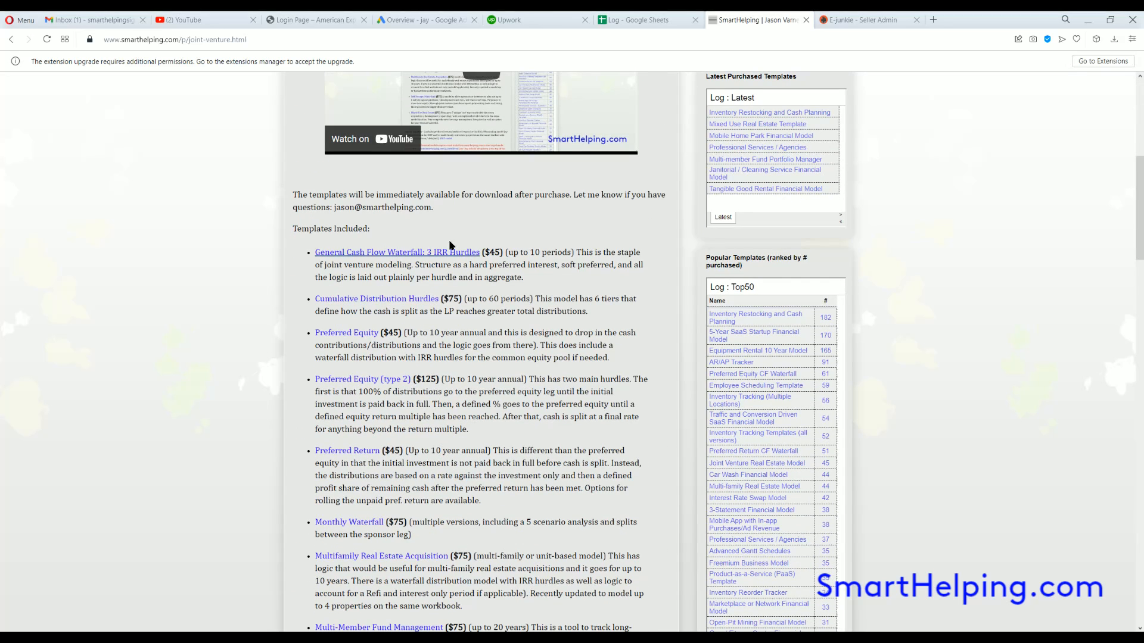
{"action": "mouse_move", "coordinate": [437, 264]}
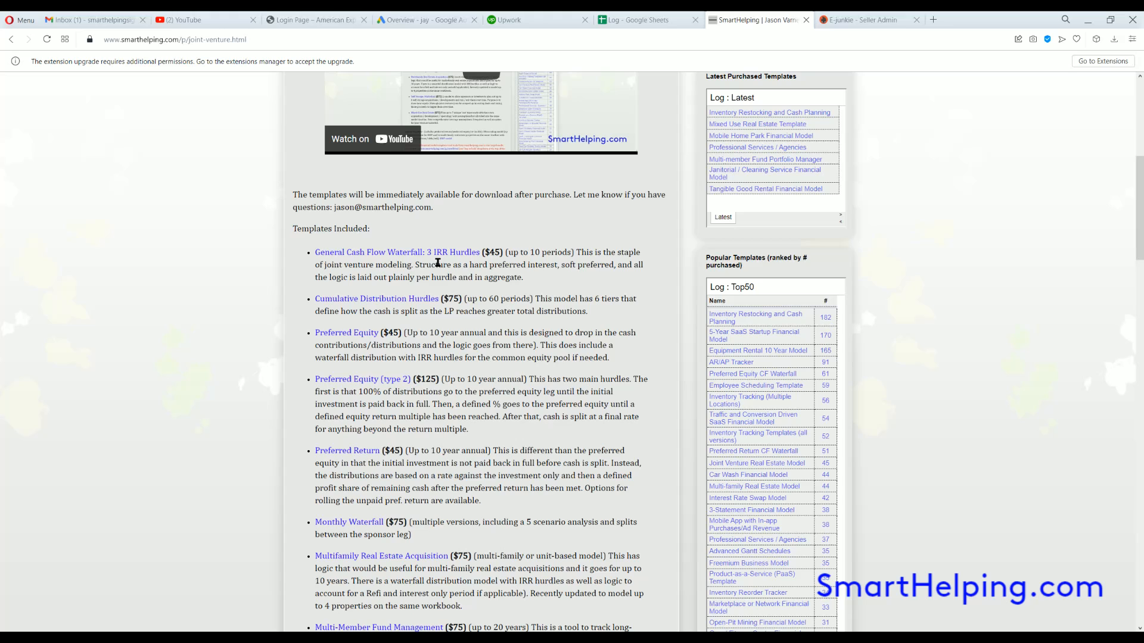
{"action": "mouse_move", "coordinate": [357, 311]}
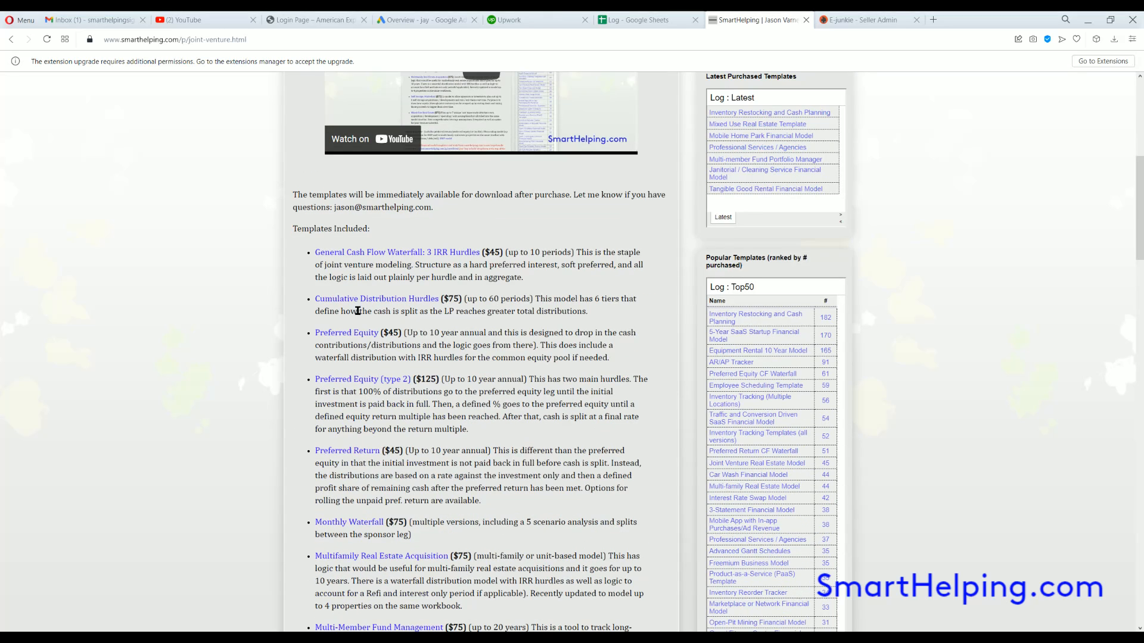
{"action": "scroll", "scroll_direction": "down", "scroll_amount": 3}
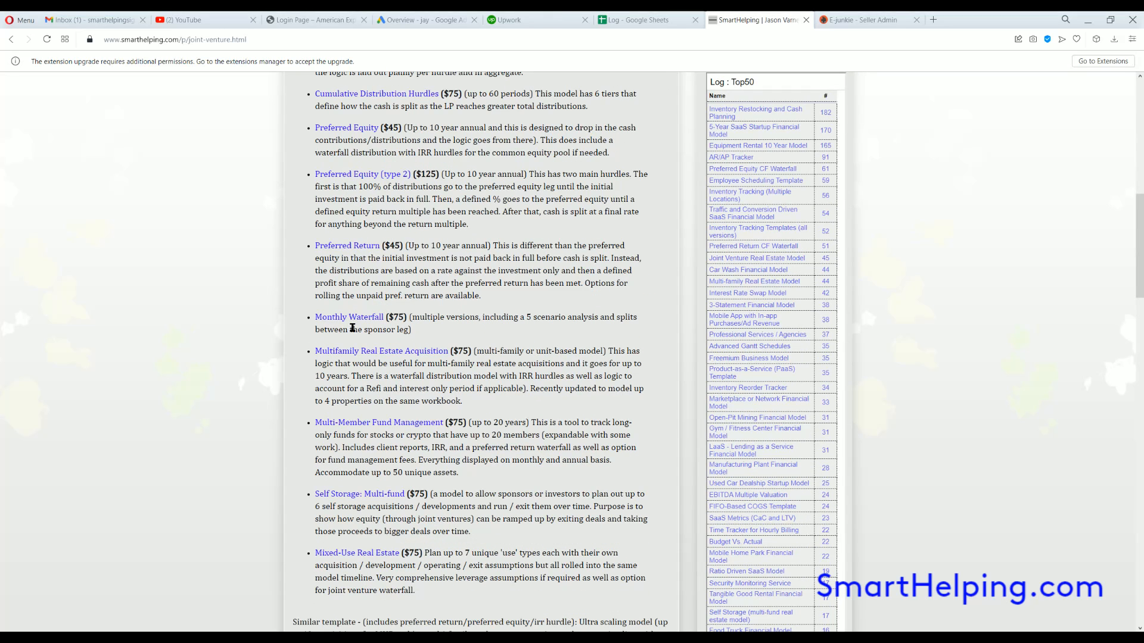
{"action": "mouse_move", "coordinate": [353, 559]}
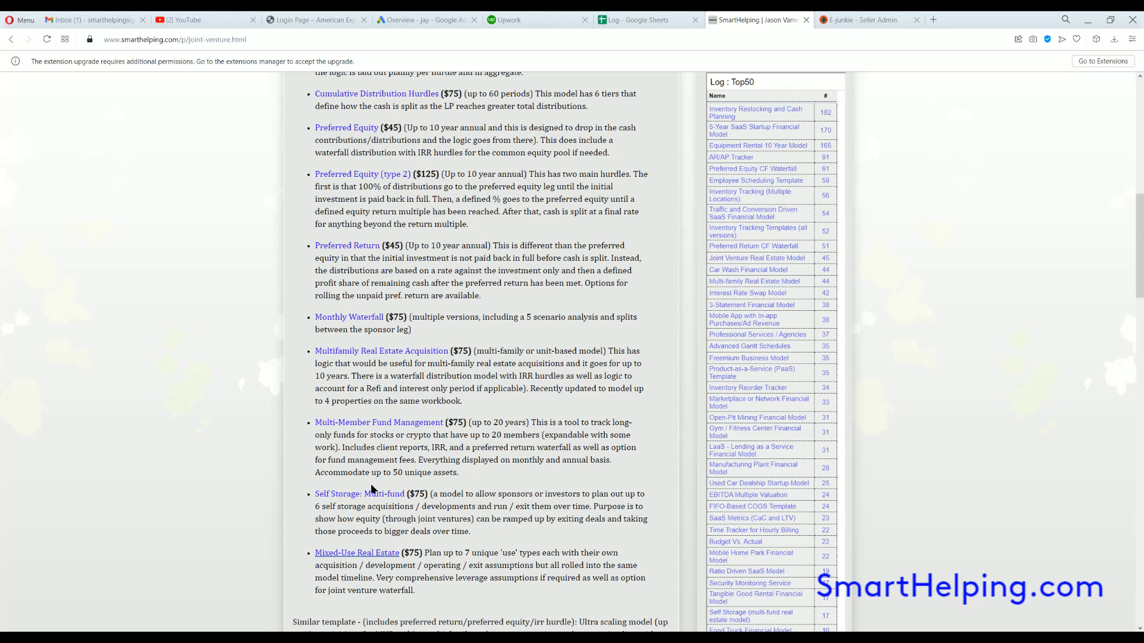
{"action": "mouse_move", "coordinate": [379, 422]}
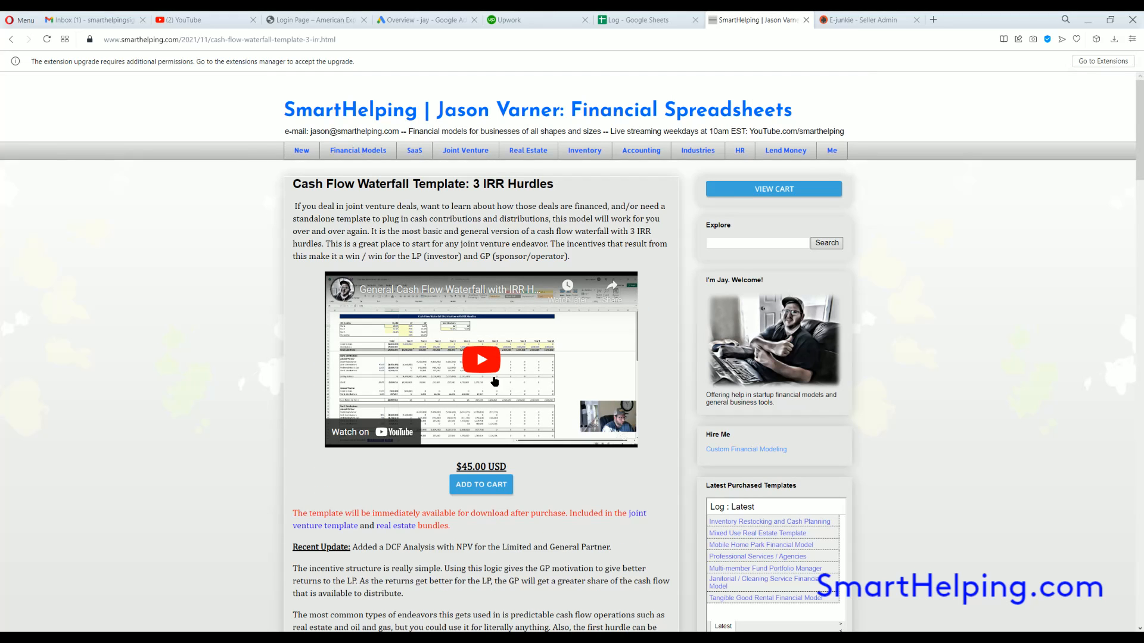
{"action": "mouse_move", "coordinate": [392, 392]}
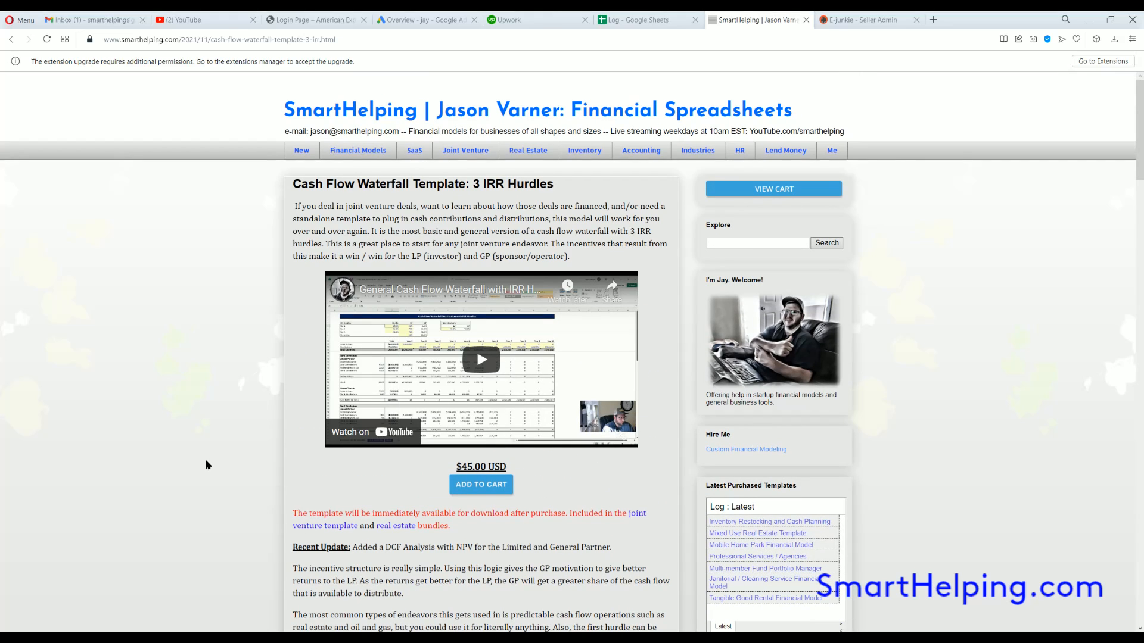
{"action": "mouse_move", "coordinate": [224, 439]}
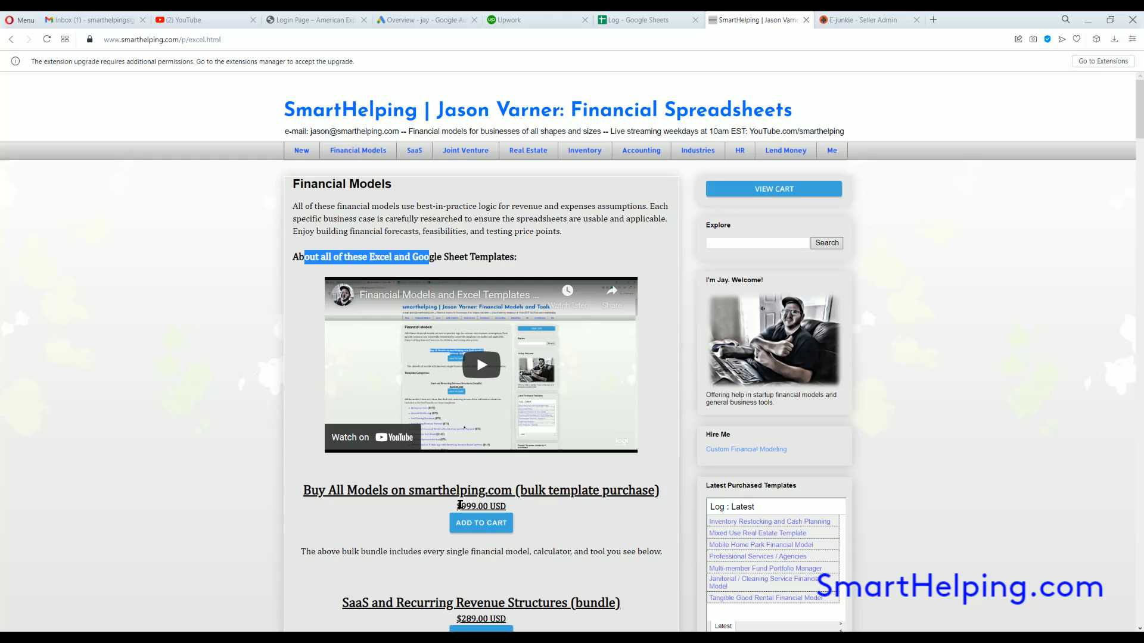
Scroll down through the Financial Models bundle listings with their prices and included templates
{"action": "scroll", "scroll_direction": "down", "scroll_amount": 3}
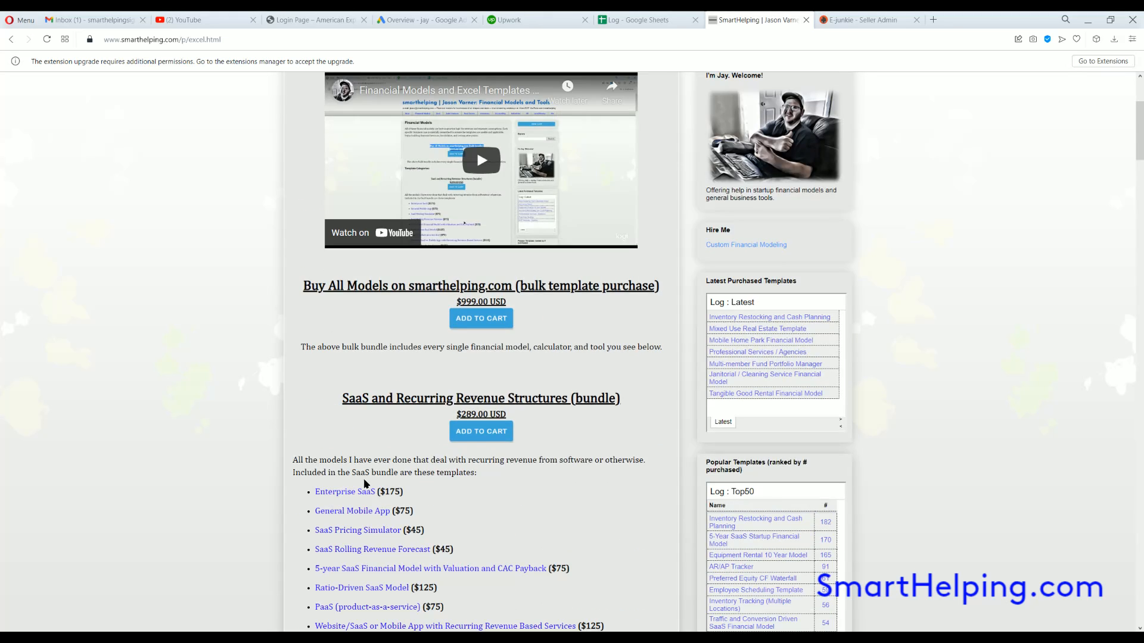
{"action": "scroll", "scroll_direction": "down", "scroll_amount": 3}
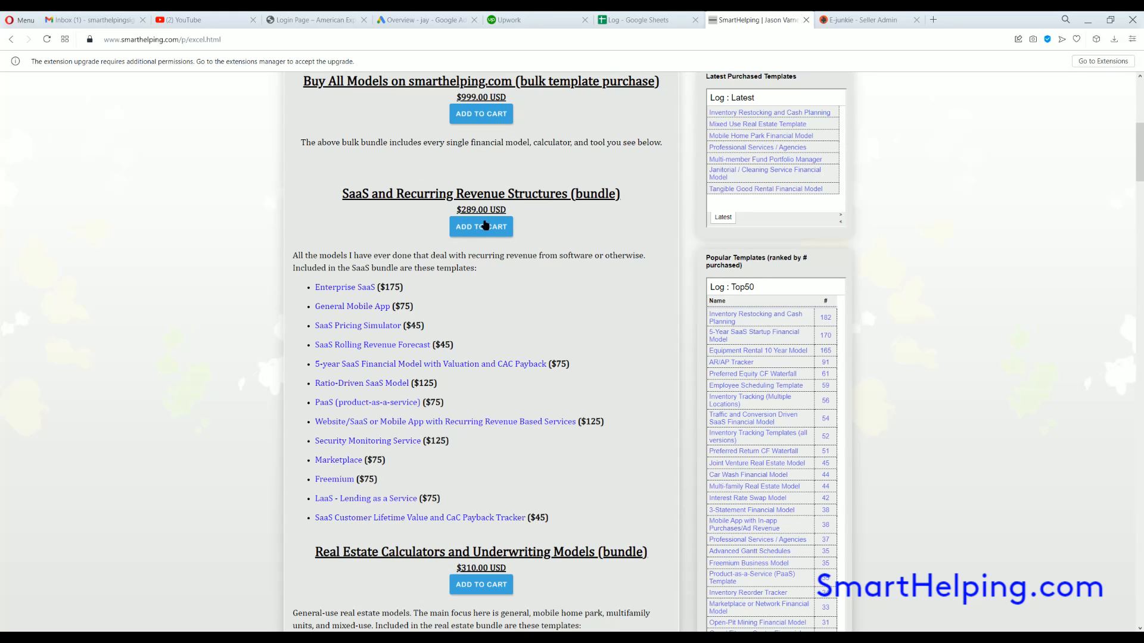
{"action": "scroll", "scroll_direction": "down", "scroll_amount": 3}
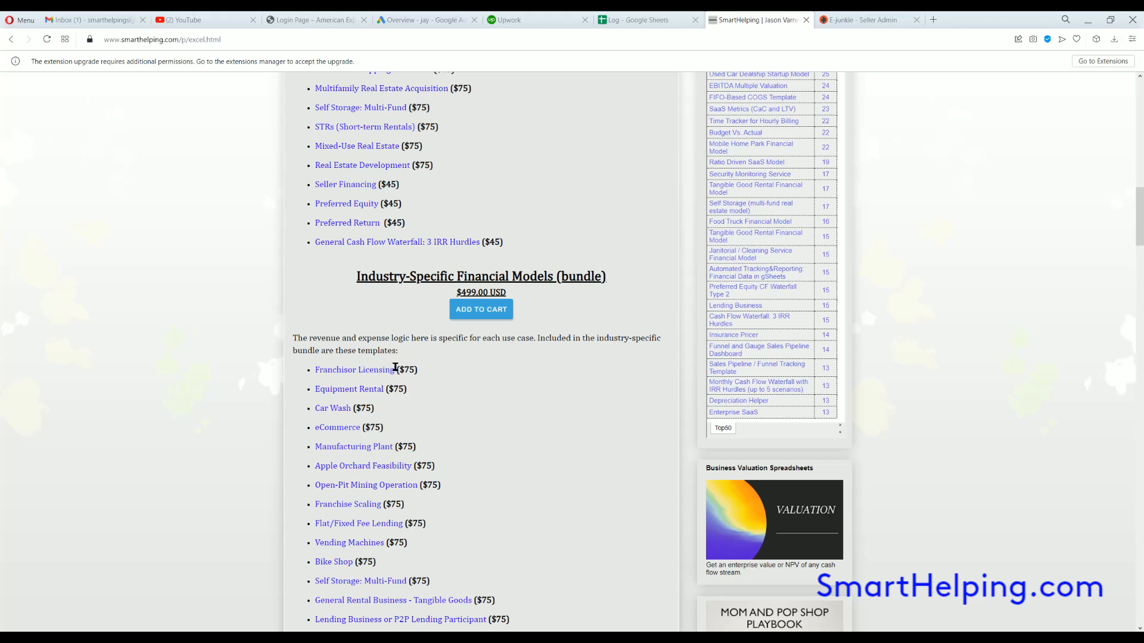
{"action": "scroll", "scroll_direction": "down", "scroll_amount": 3}
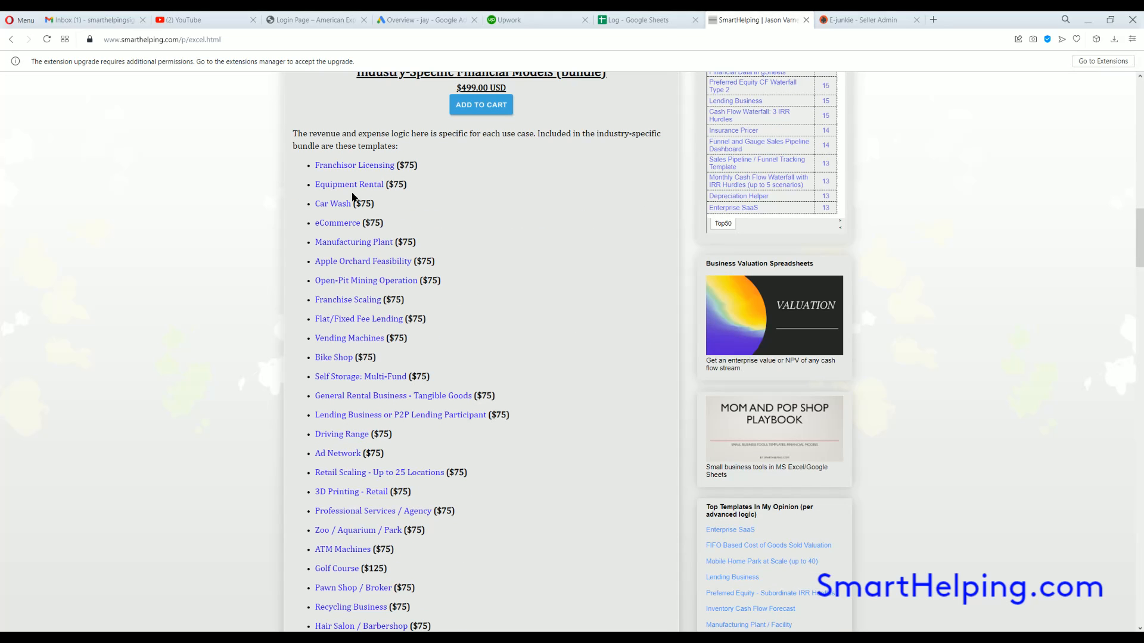
{"action": "mouse_move", "coordinate": [392, 459]}
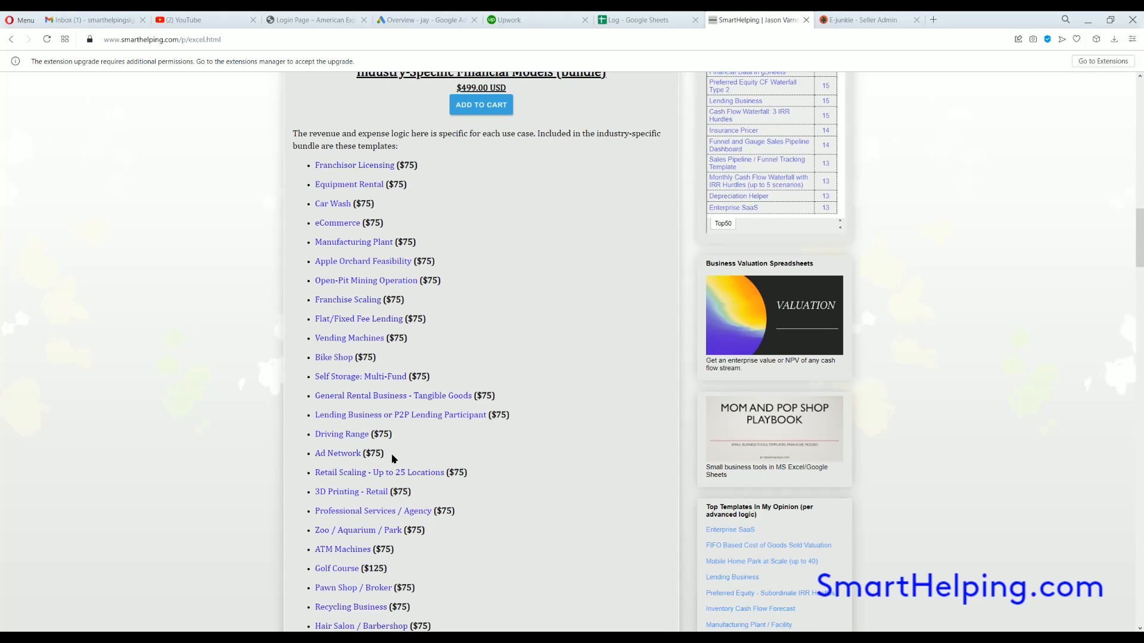
{"action": "mouse_move", "coordinate": [337, 348]}
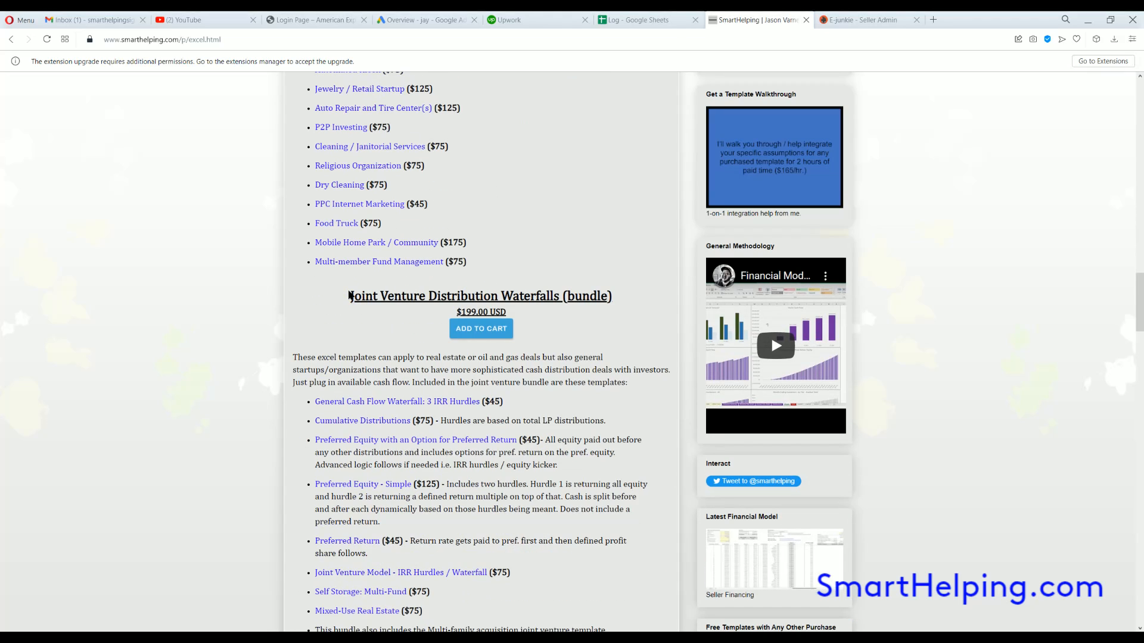
{"action": "scroll", "scroll_direction": "down", "scroll_amount": 3}
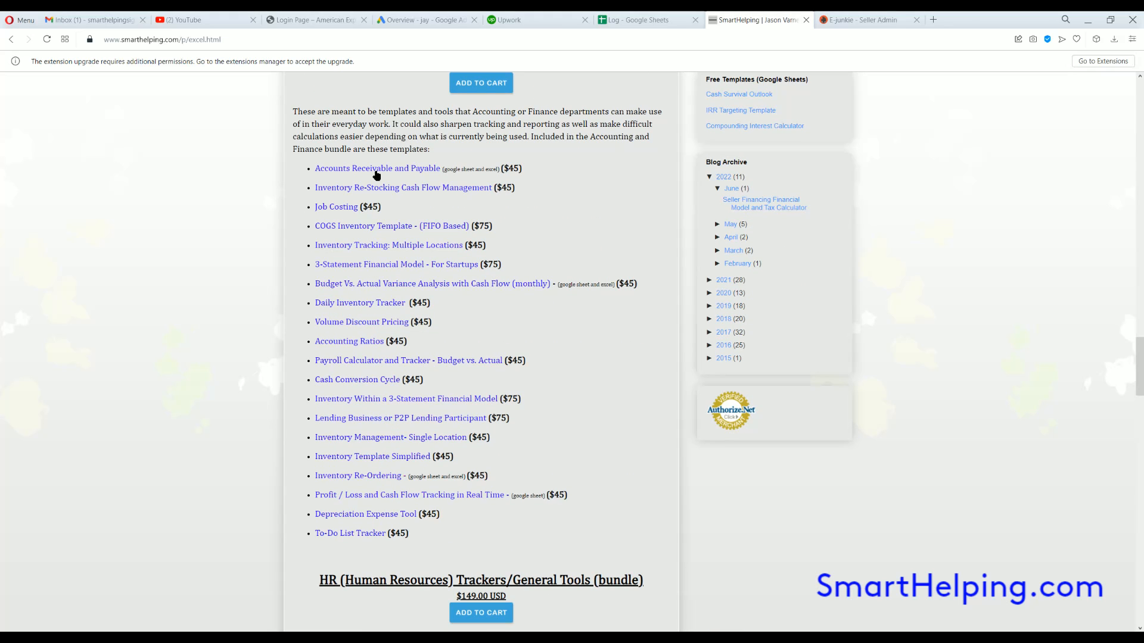
{"action": "mouse_move", "coordinate": [301, 216]}
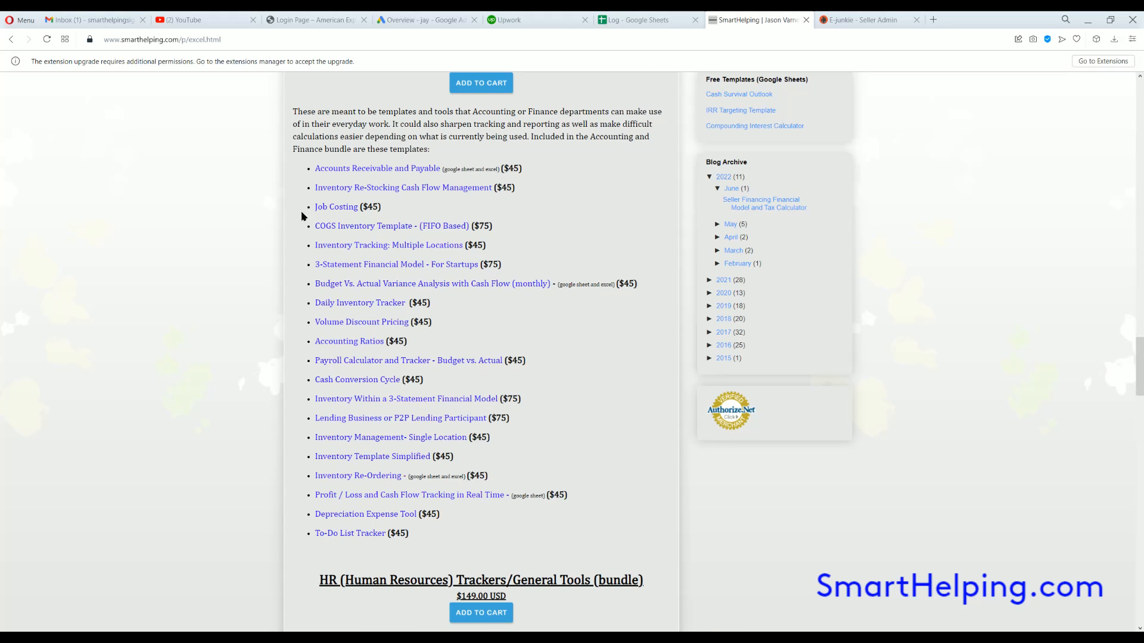
{"action": "mouse_move", "coordinate": [349, 341]}
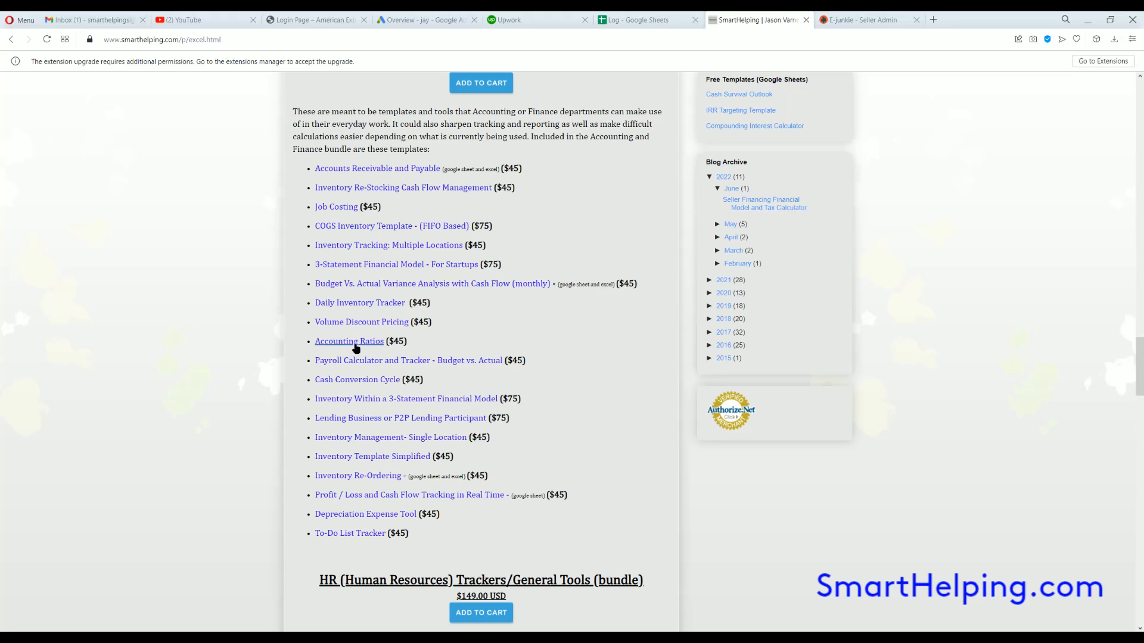
{"action": "mouse_move", "coordinate": [320, 351]}
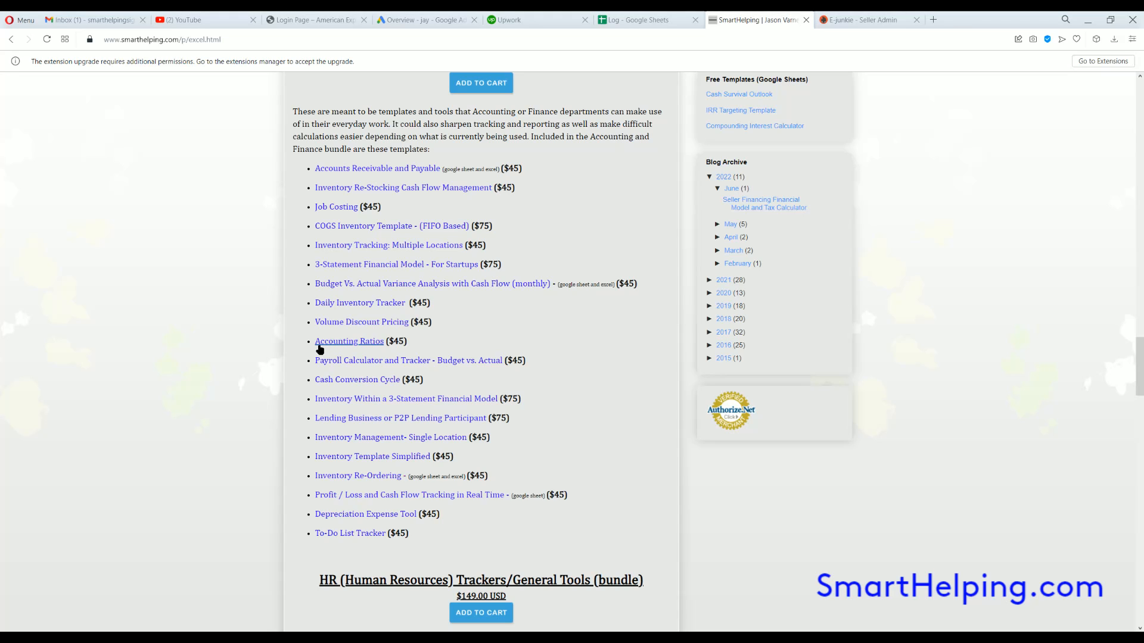
{"action": "mouse_move", "coordinate": [379, 330]}
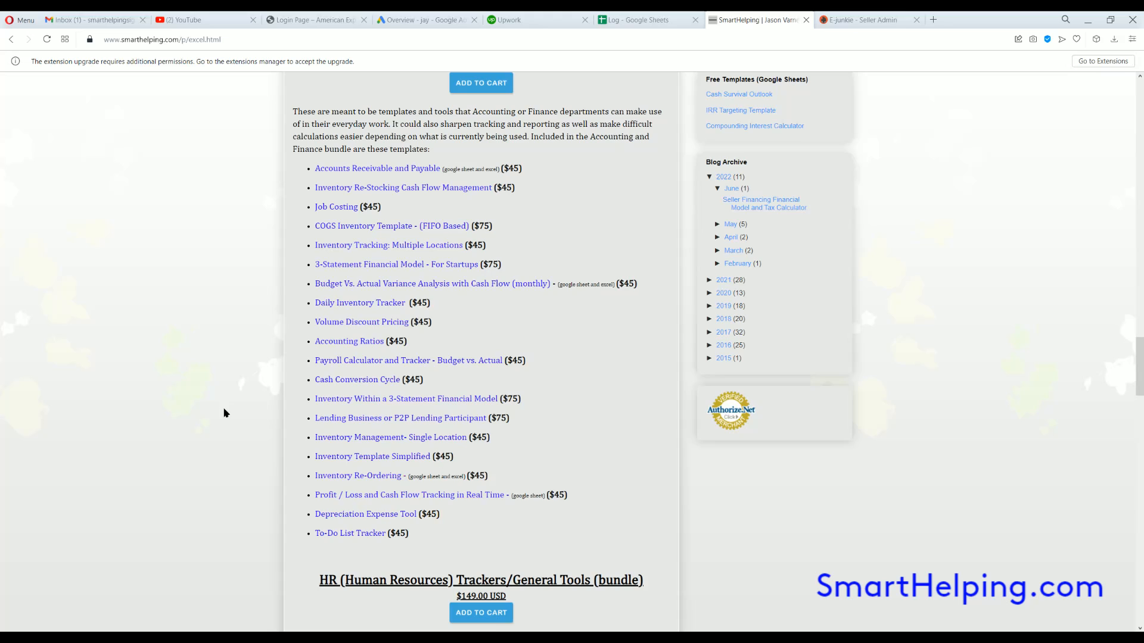
{"action": "scroll", "scroll_direction": "down", "scroll_amount": 3}
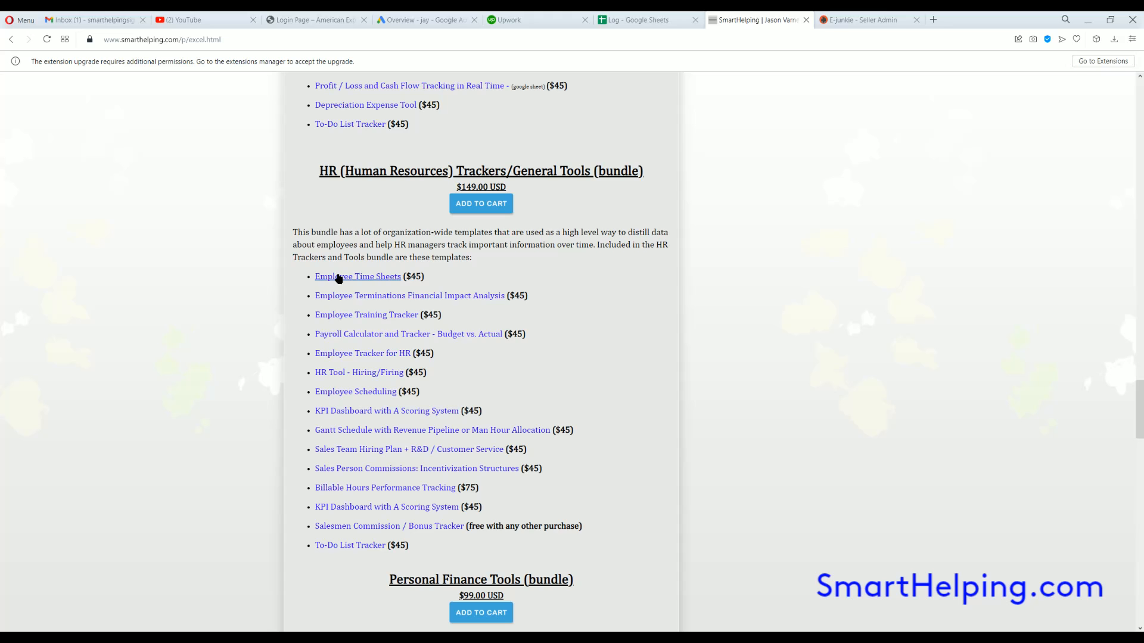
{"action": "scroll", "scroll_direction": "down", "scroll_amount": 3}
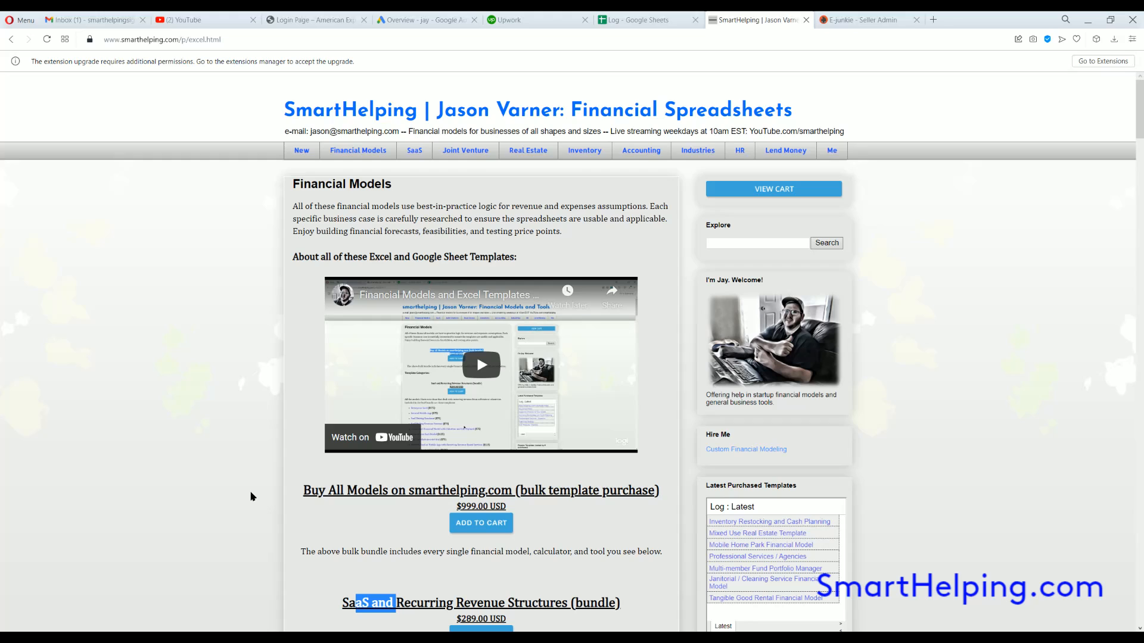
{"action": "mouse_move", "coordinate": [234, 507]}
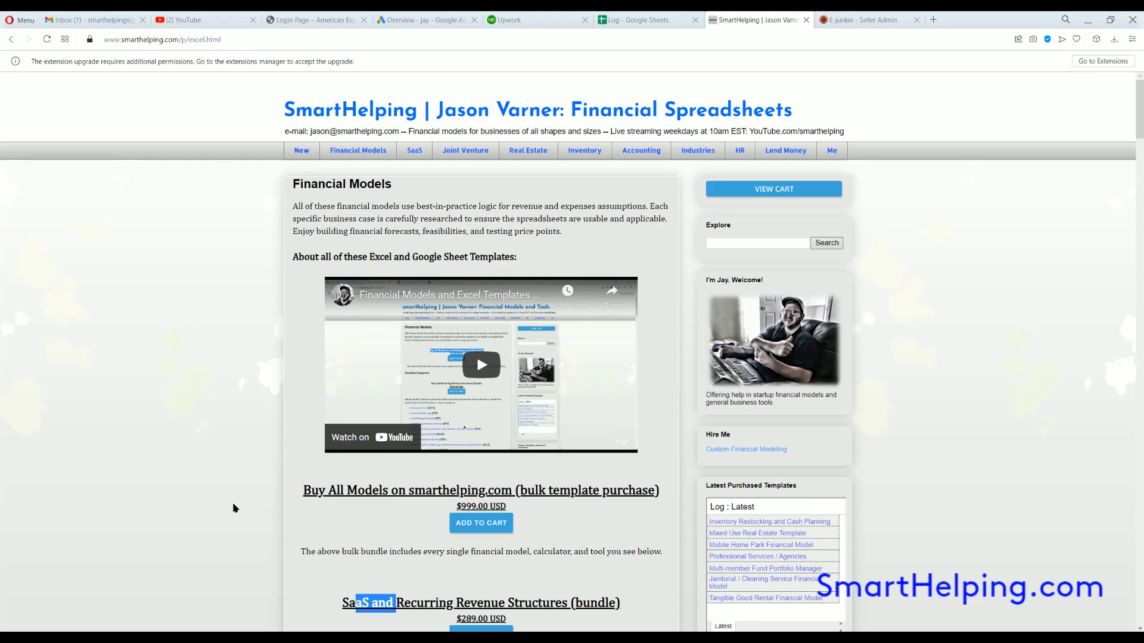